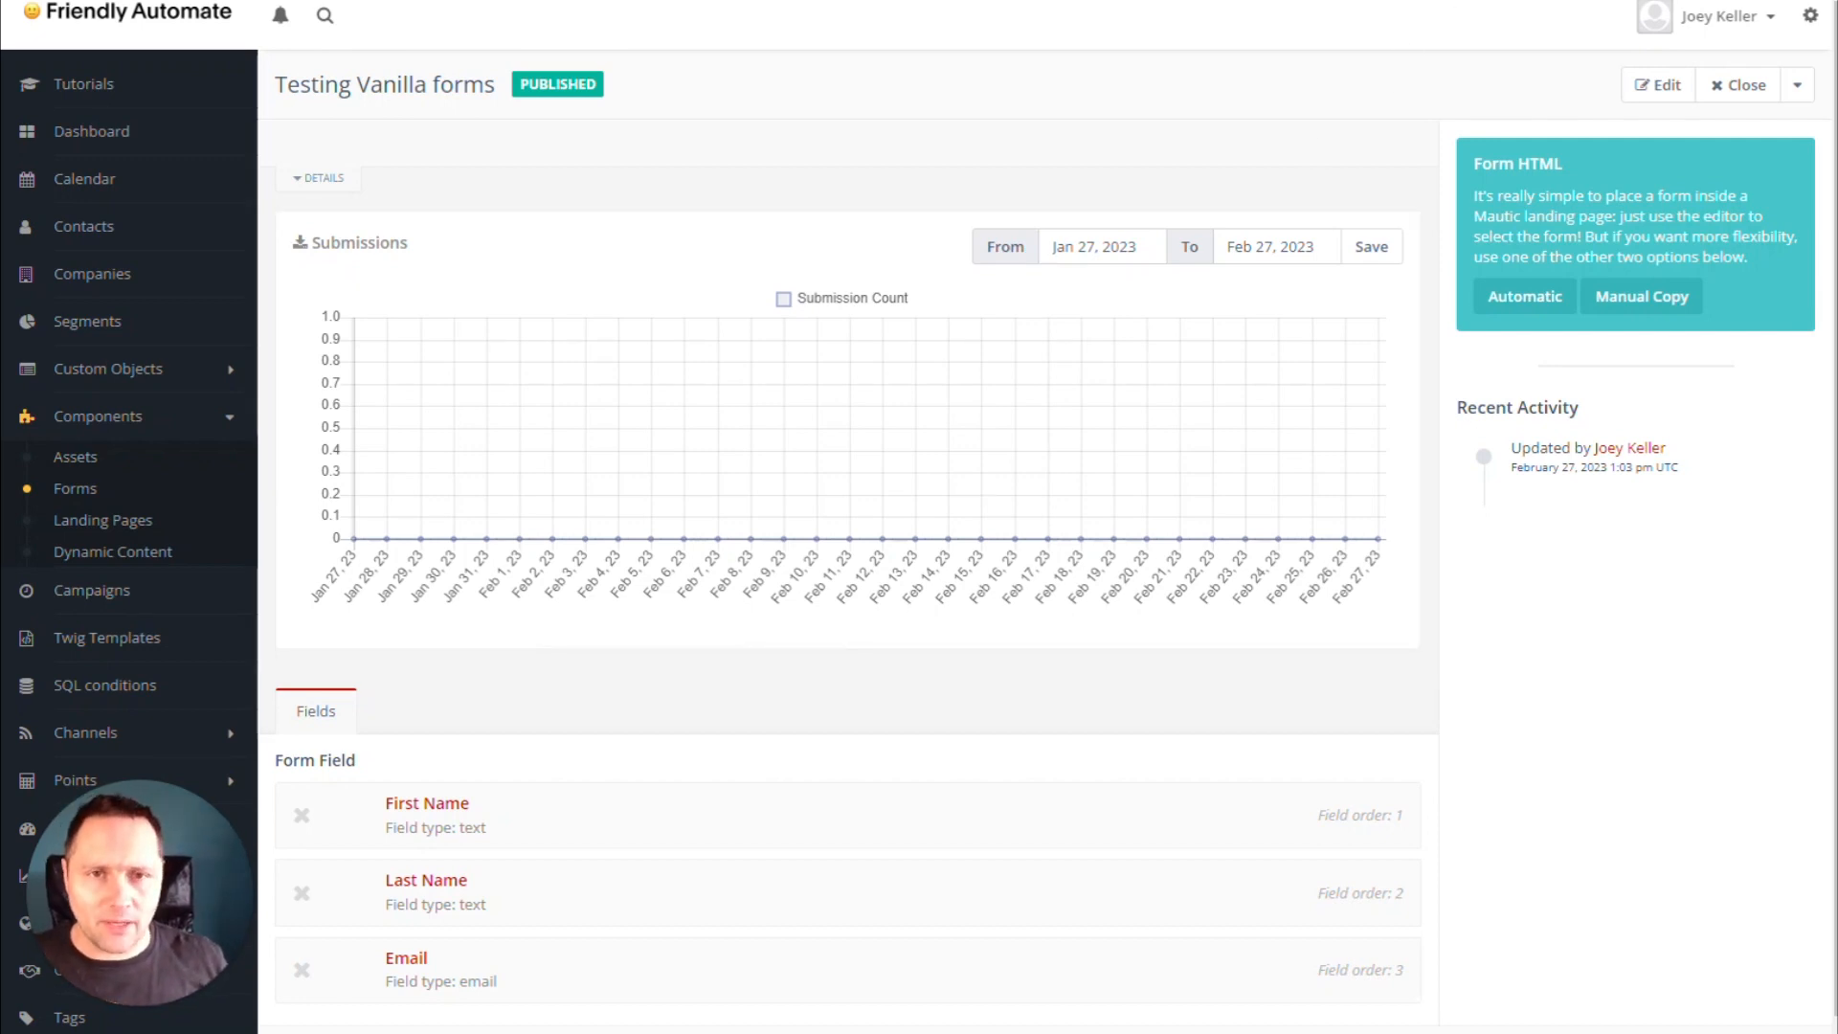
# Preview the unstyled Testing Vanilla forms form with First Name, Last Name and Email fields.
pyautogui.scroll(-3)
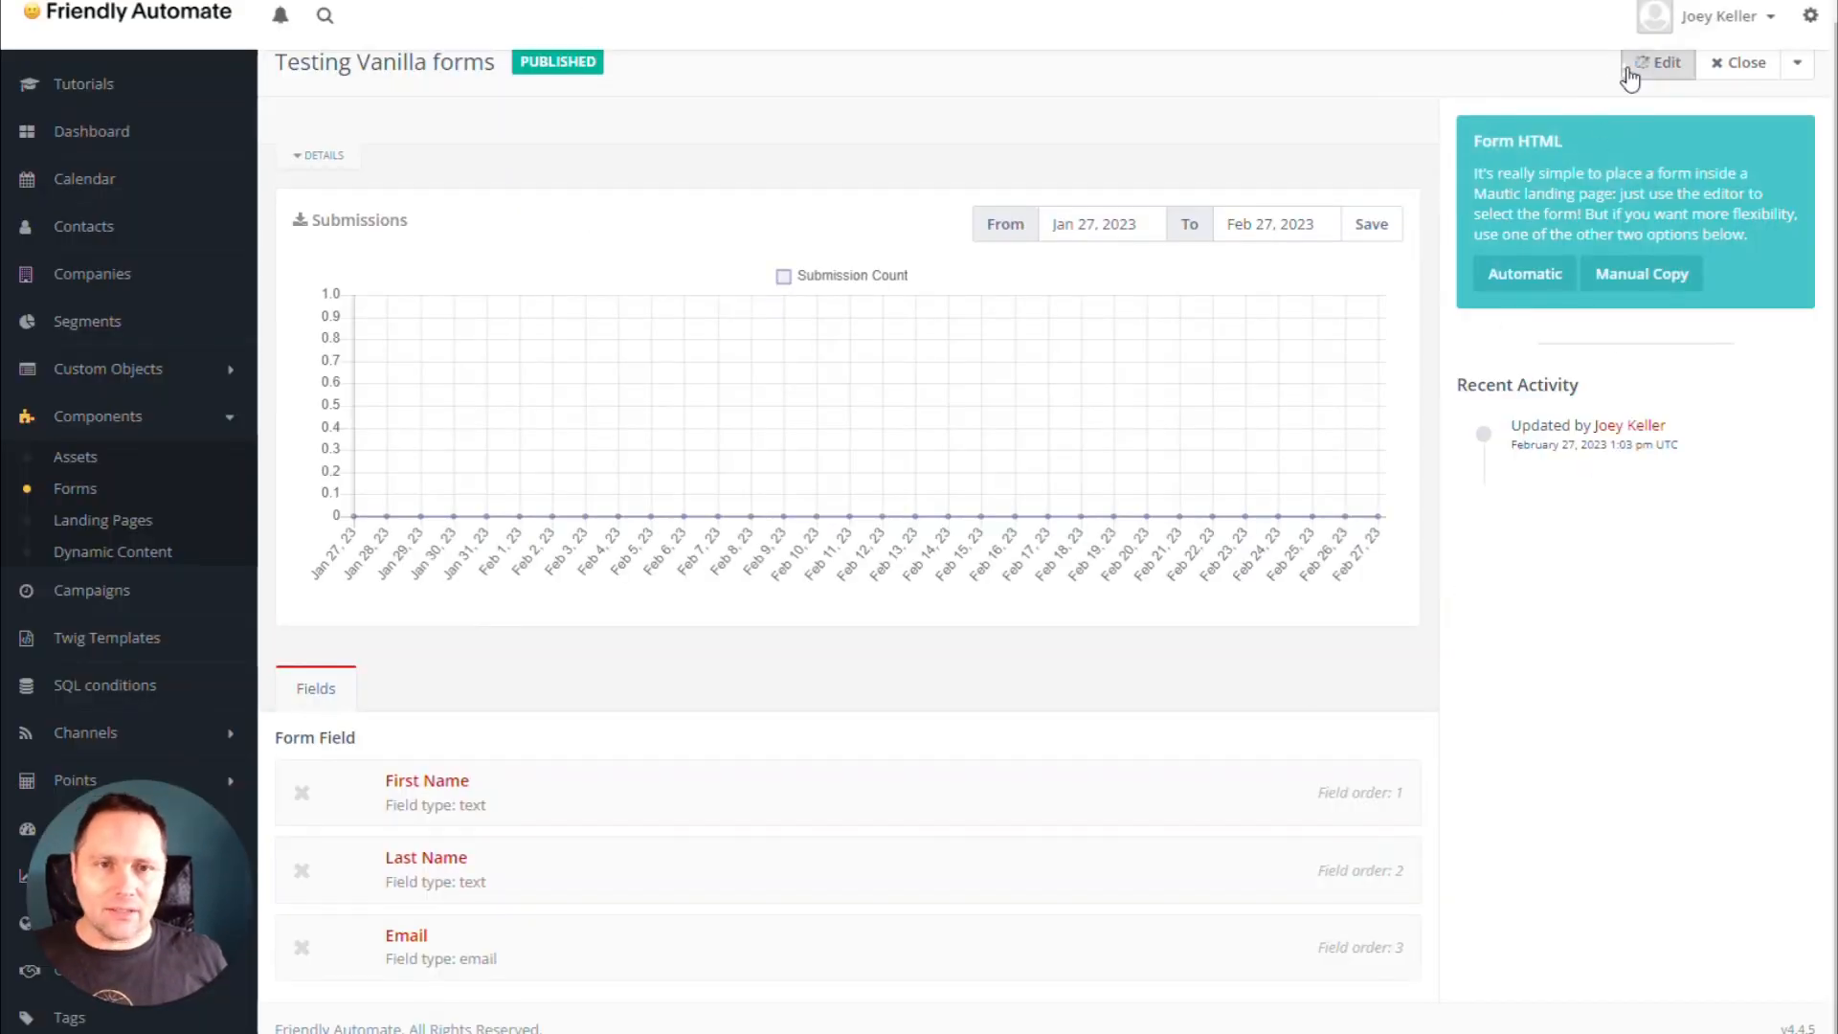
pyautogui.click(1658, 62)
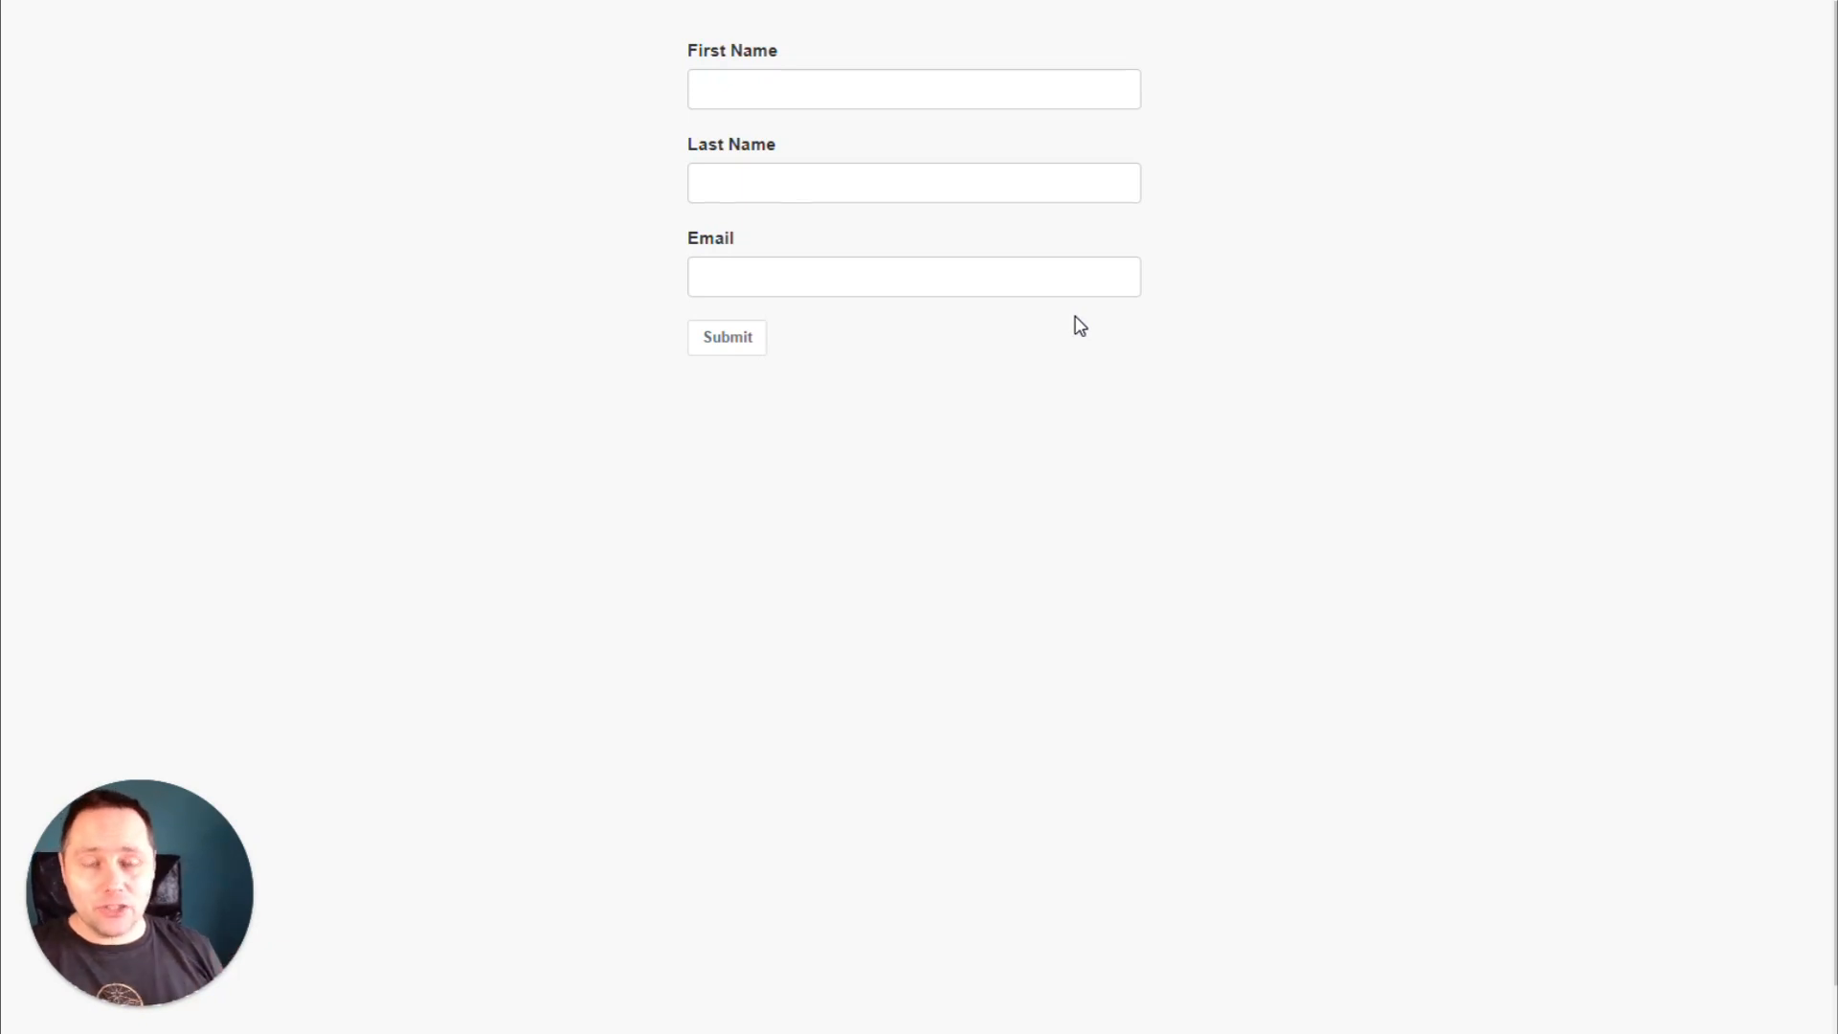
pyautogui.click(1547, 15)
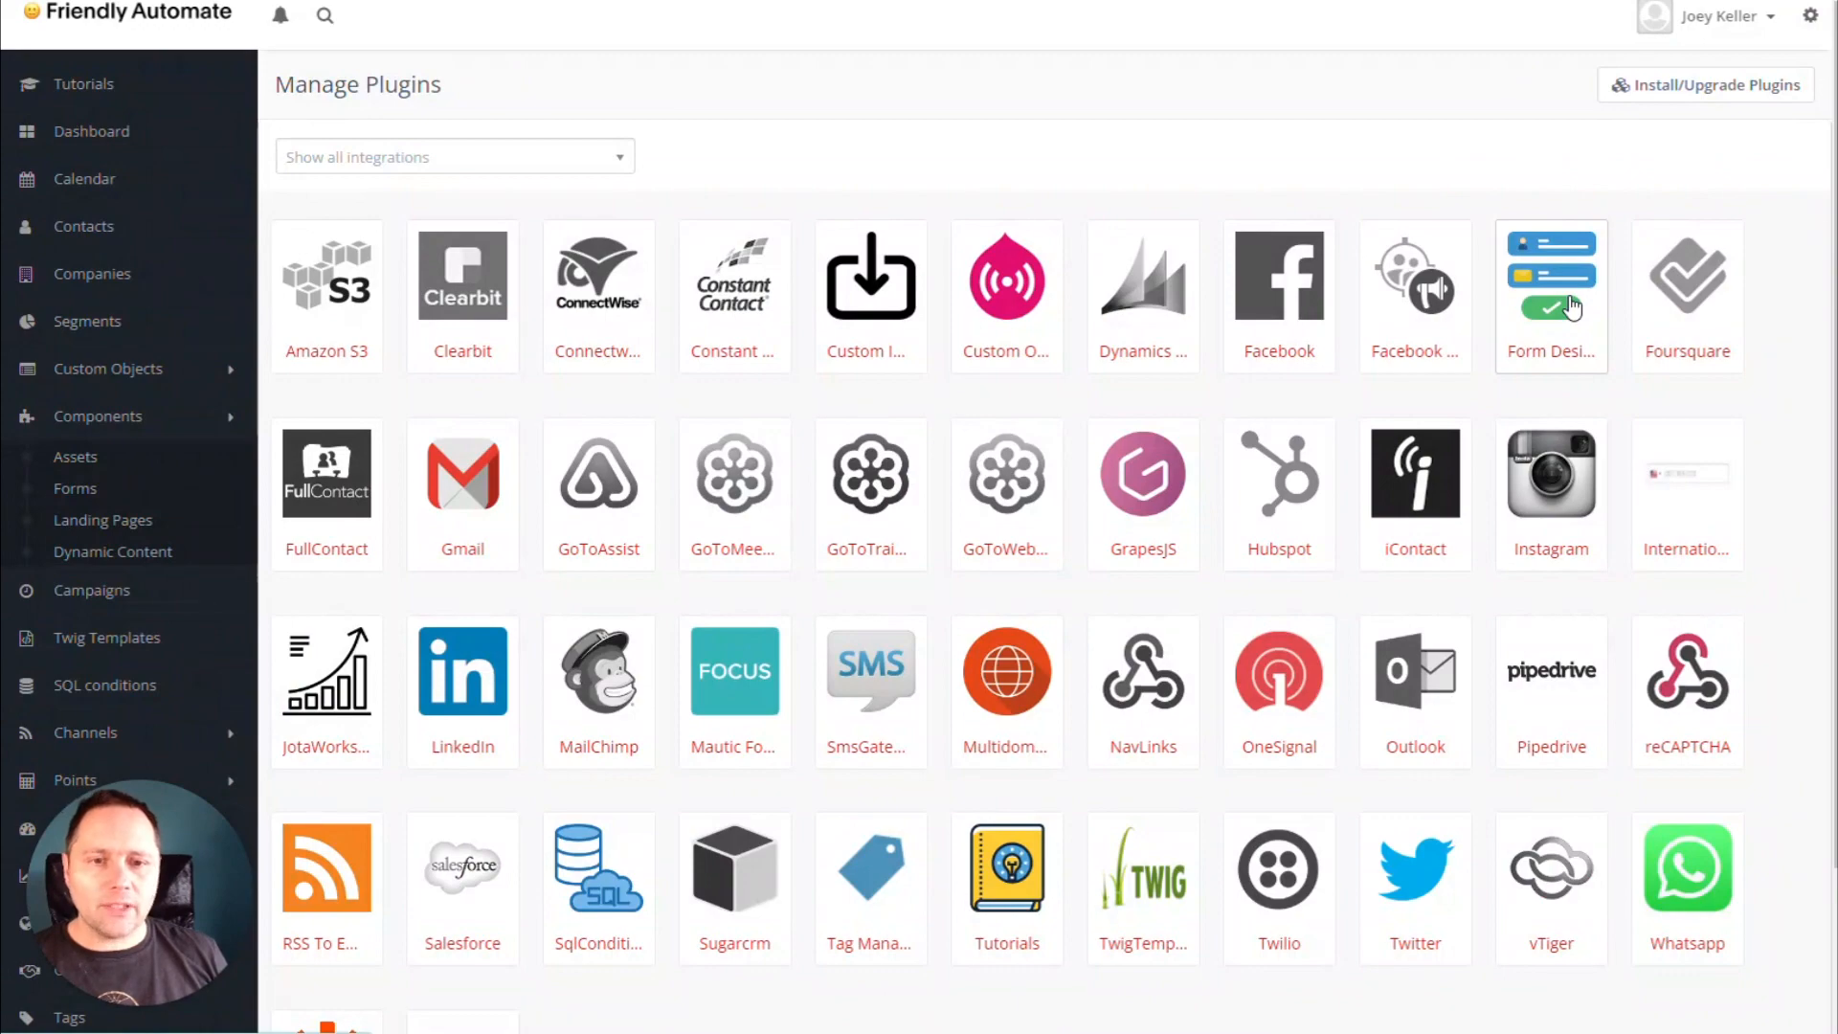
# Find the Form Designer plugin tile in the Manage Plugins grid.
pyautogui.click(1550, 275)
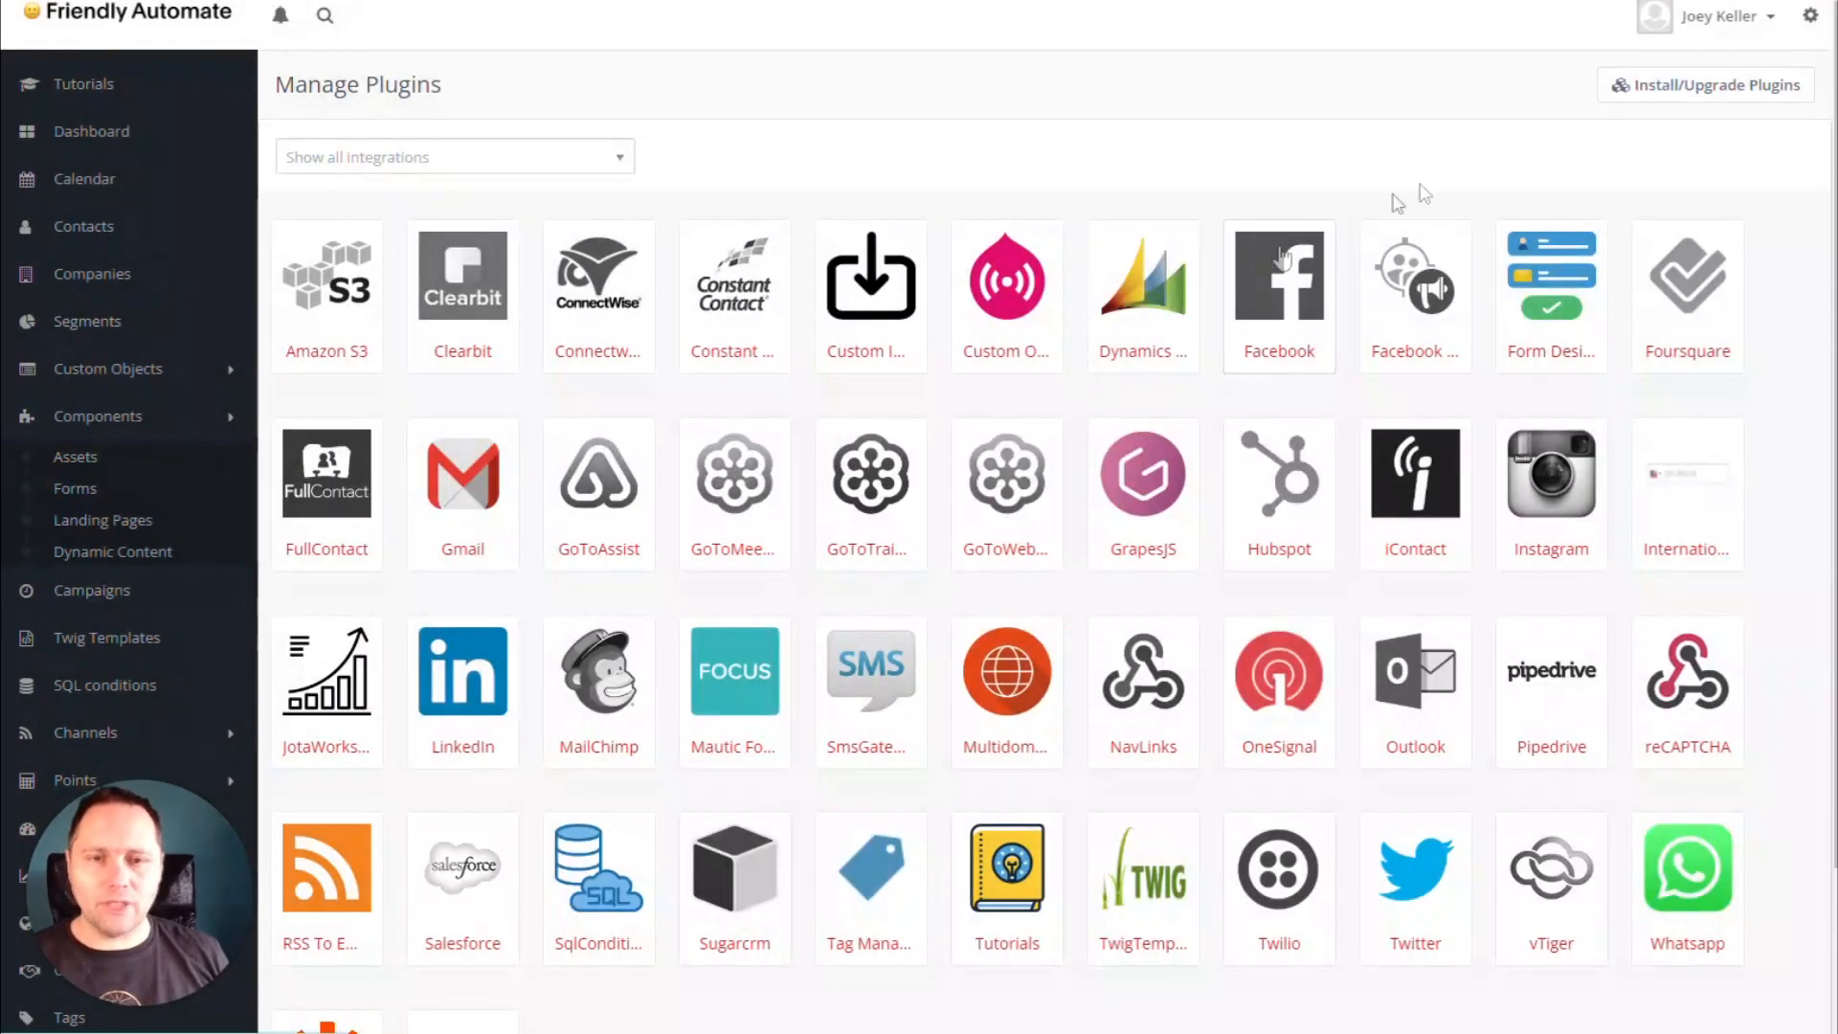
pyautogui.moveTo(1424, 193)
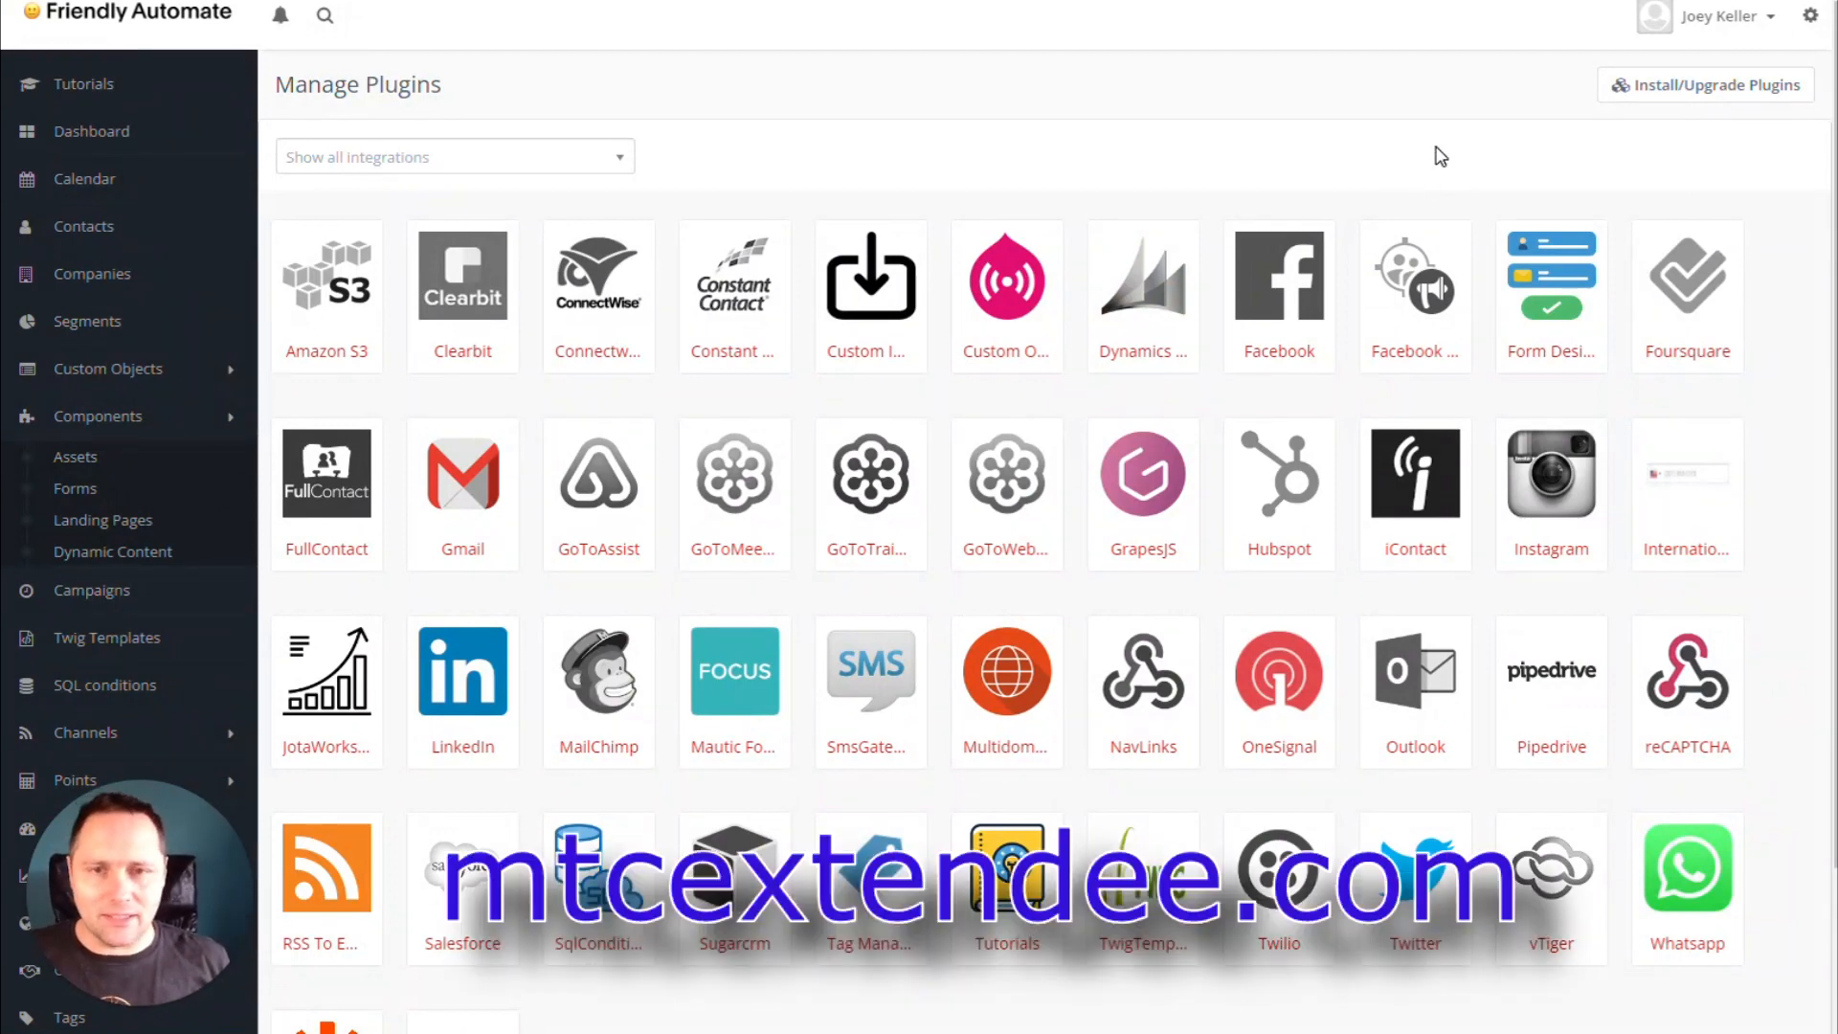
pyautogui.moveTo(1453, 162)
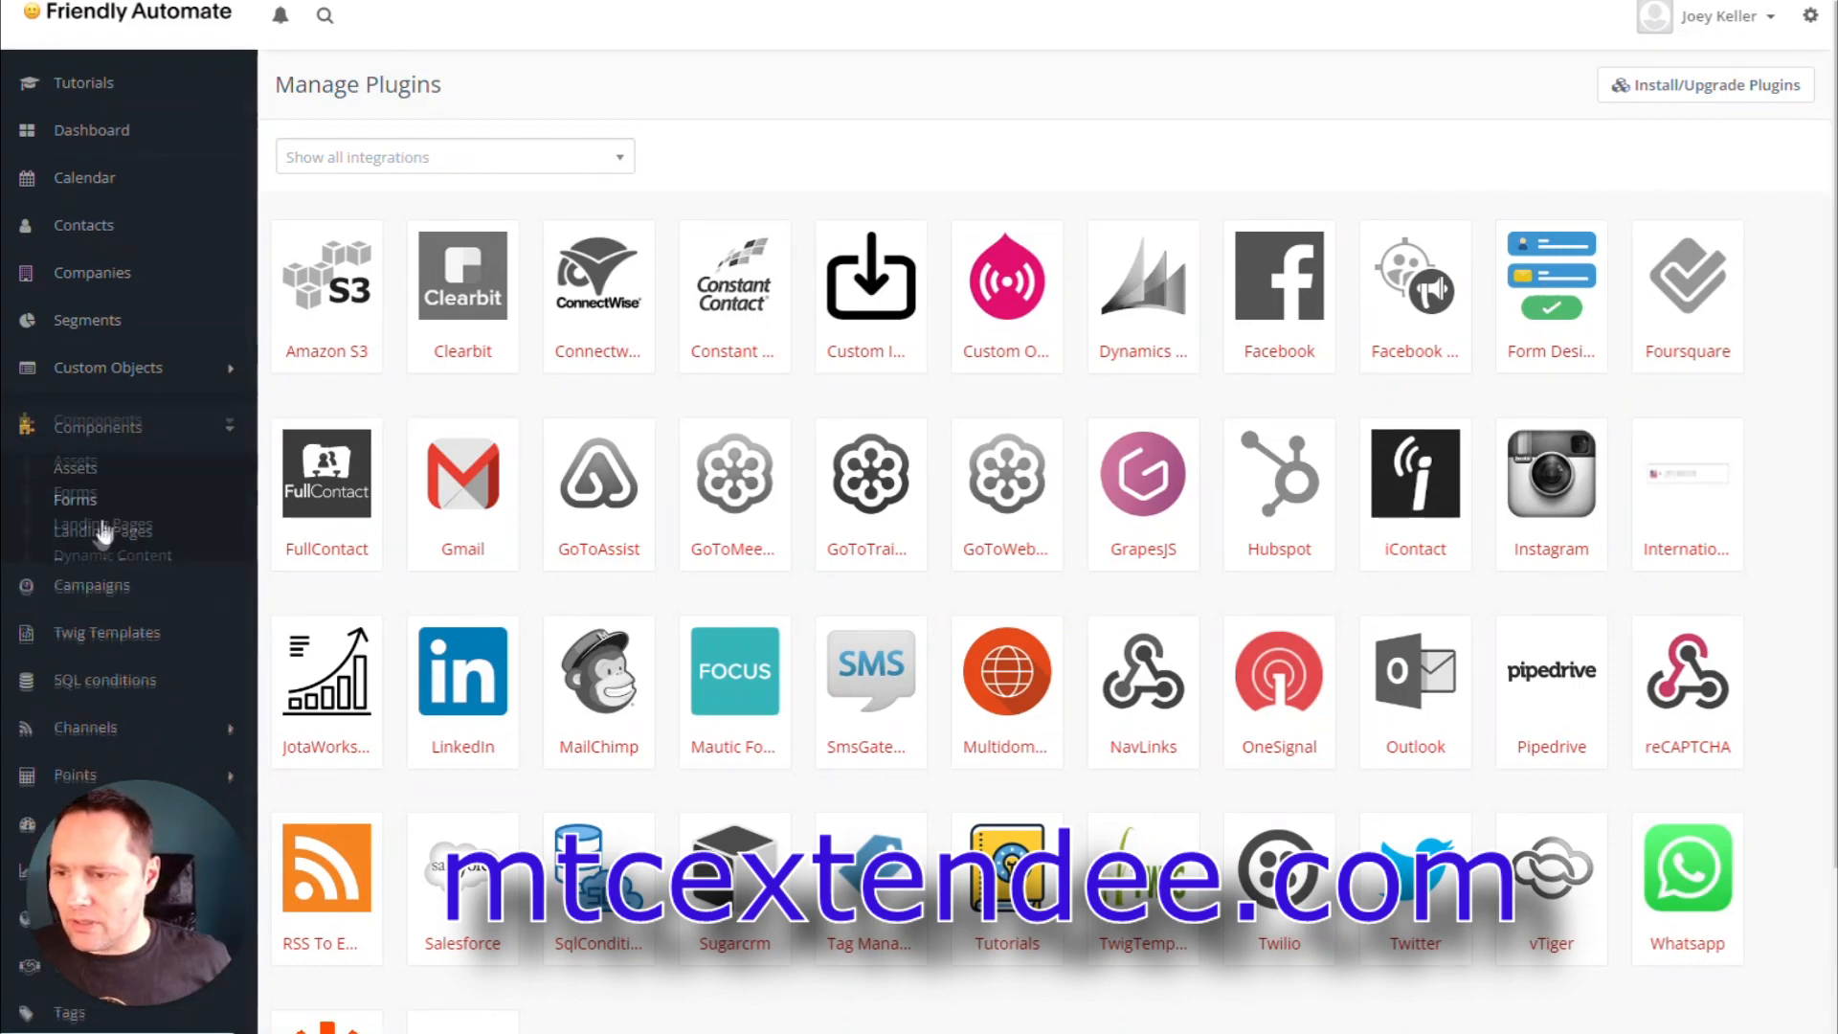
# Open Testing Vanilla forms from Components > Forms and choose Designer from its actions.
pyautogui.click(74, 498)
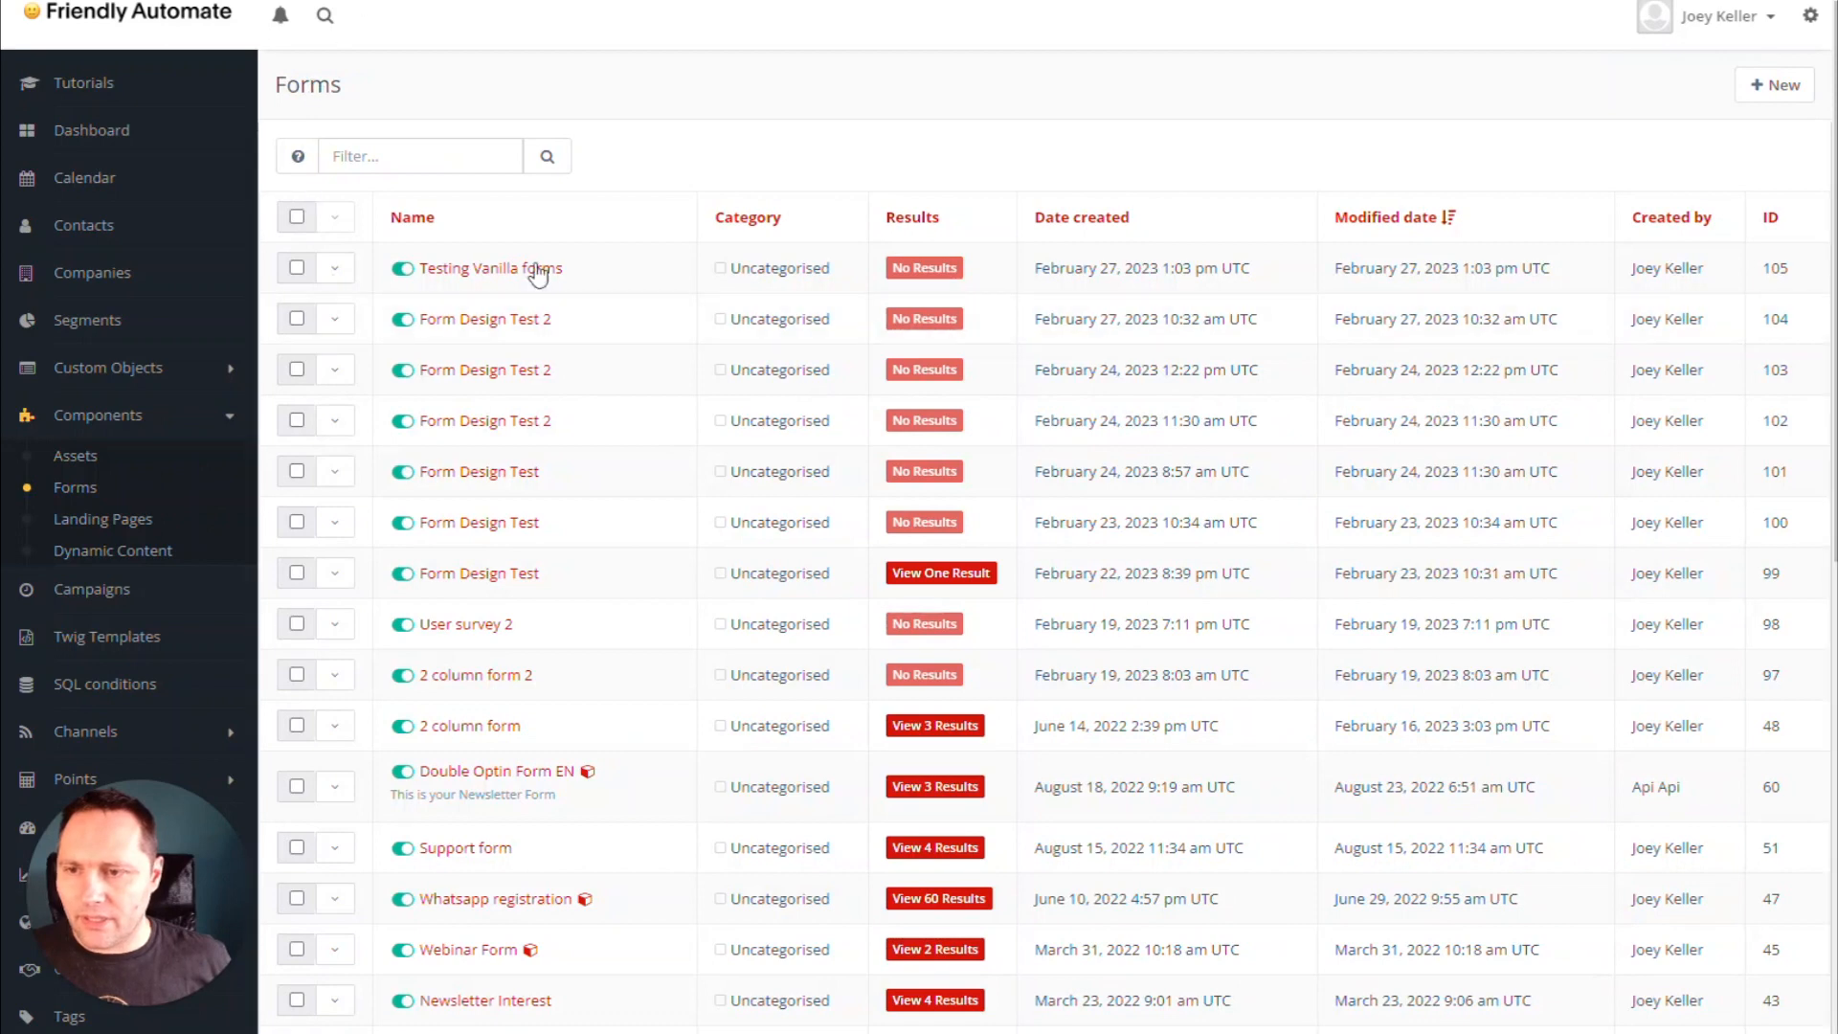
pyautogui.click(487, 267)
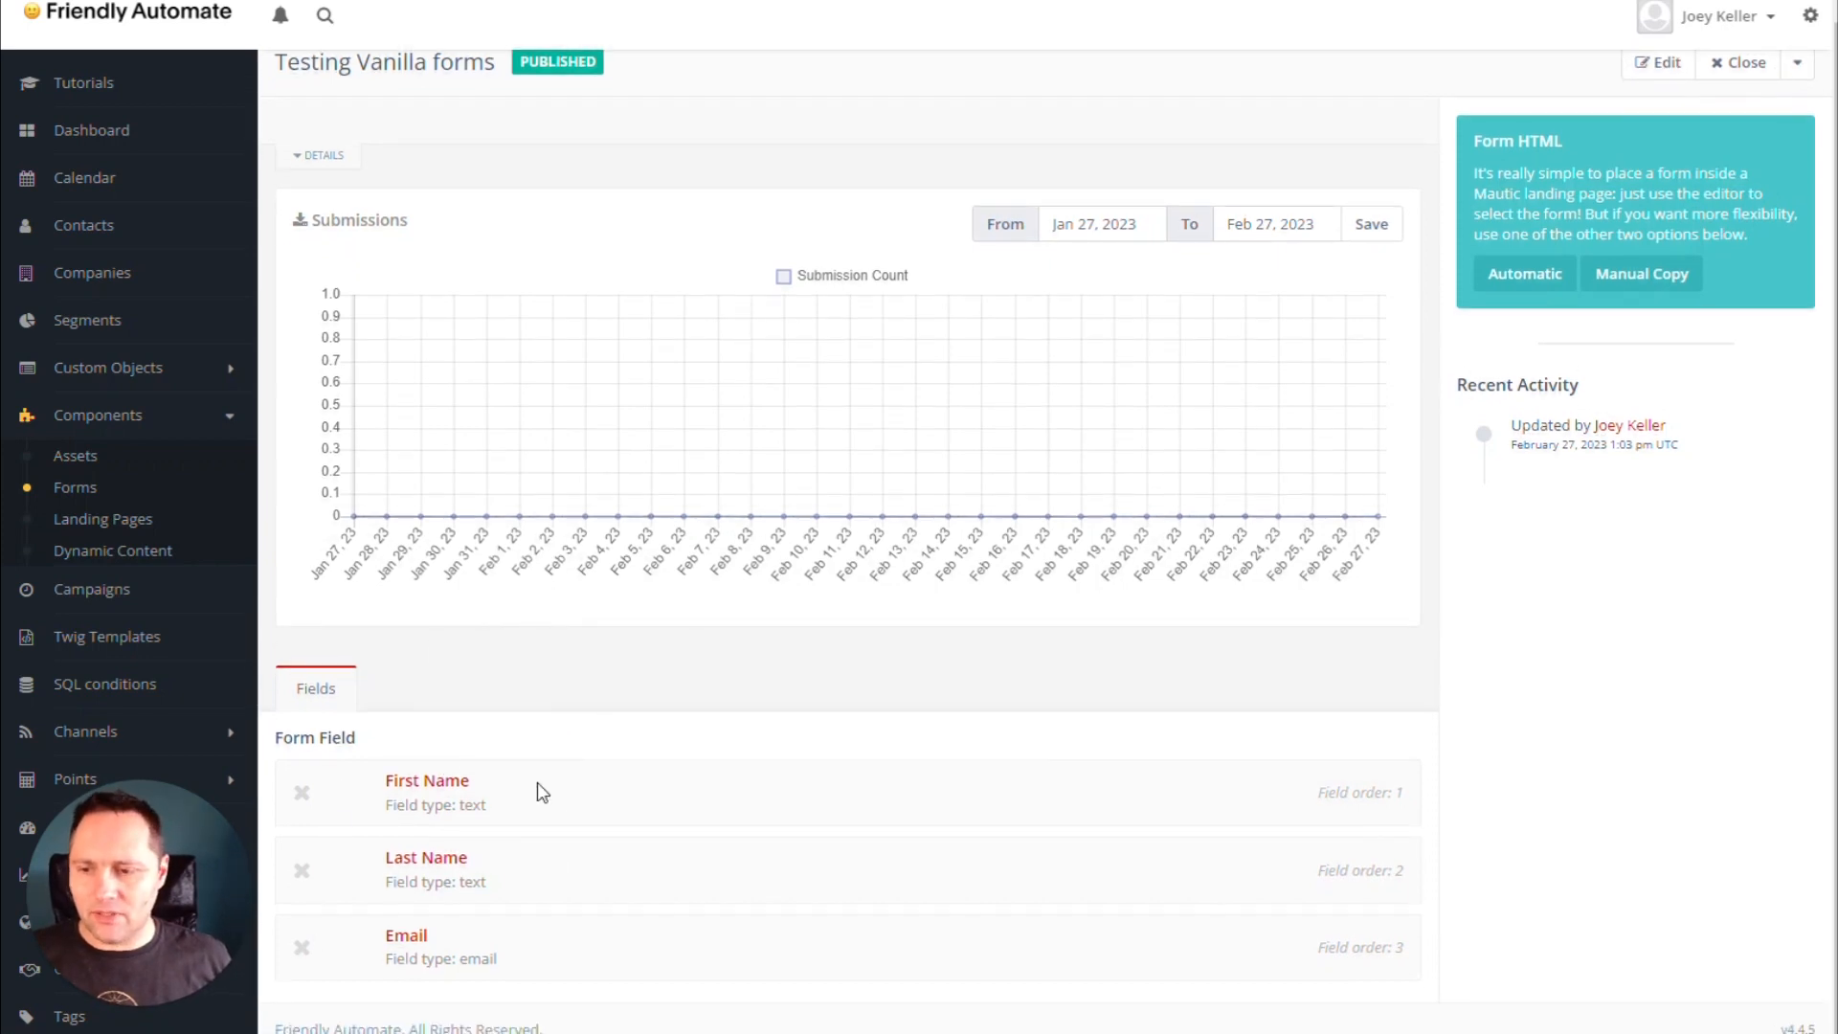
pyautogui.click(1797, 63)
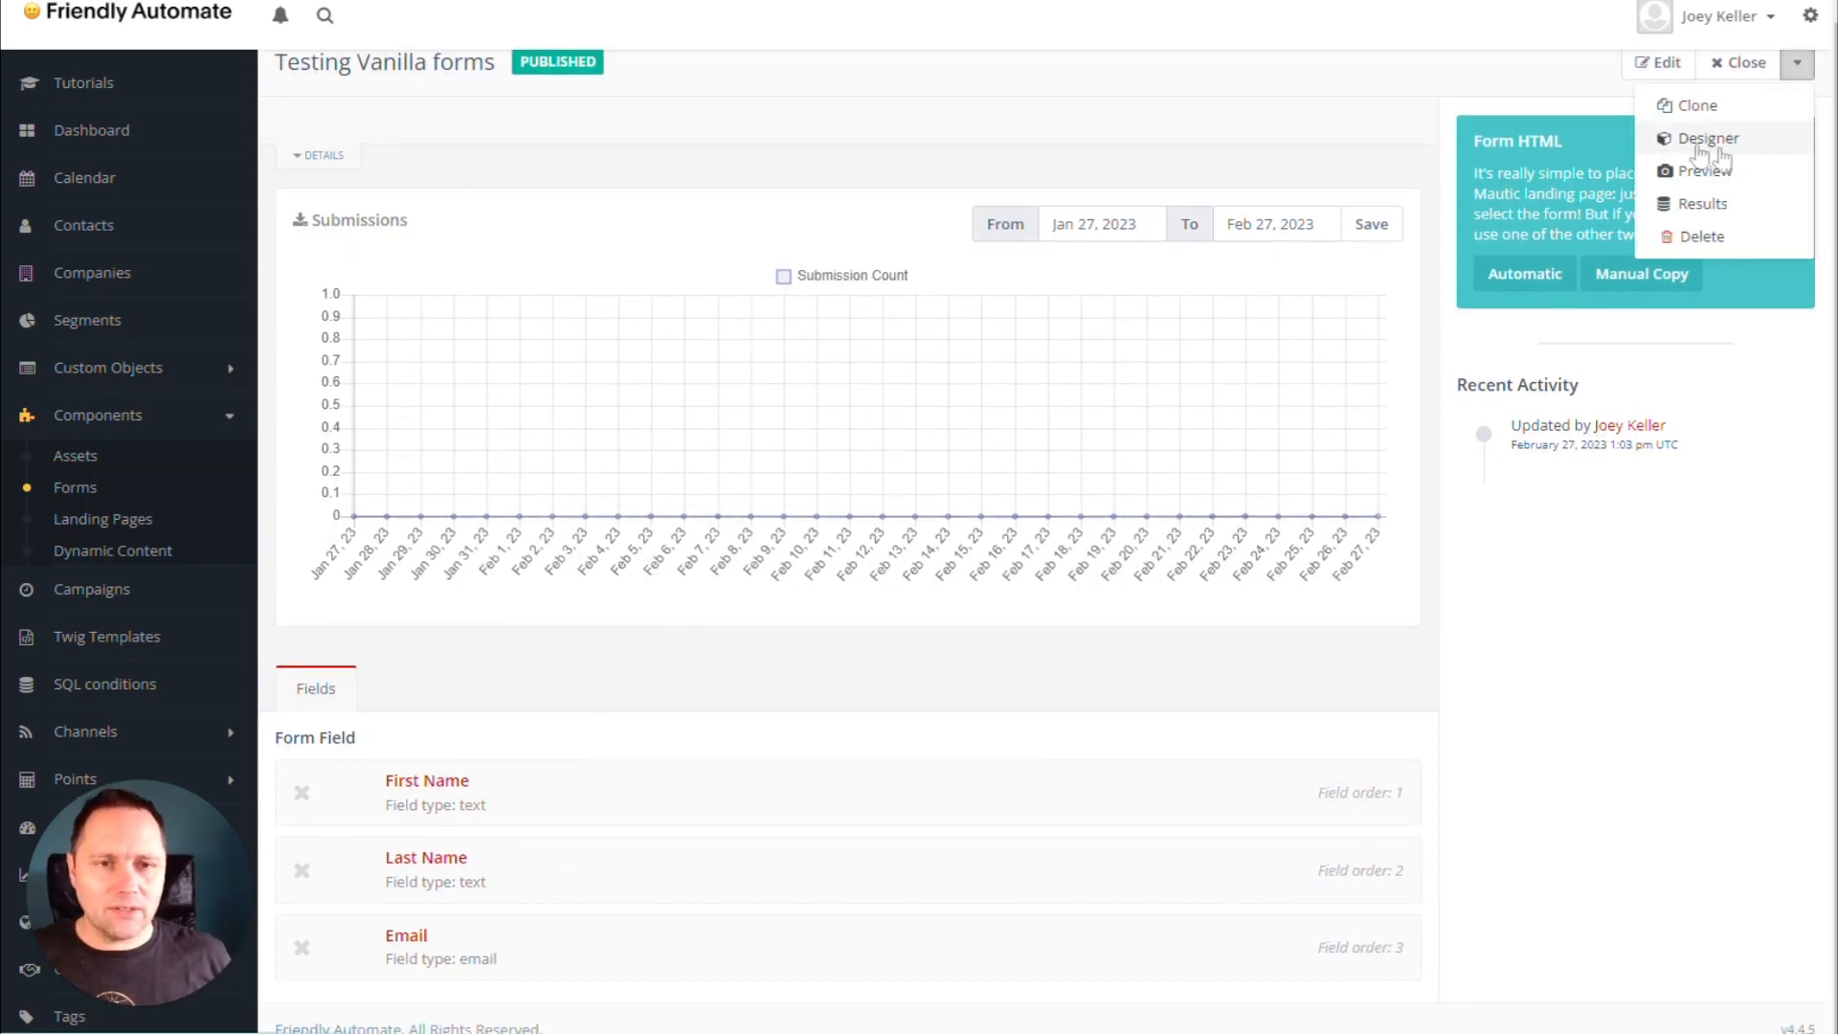
pyautogui.click(1708, 137)
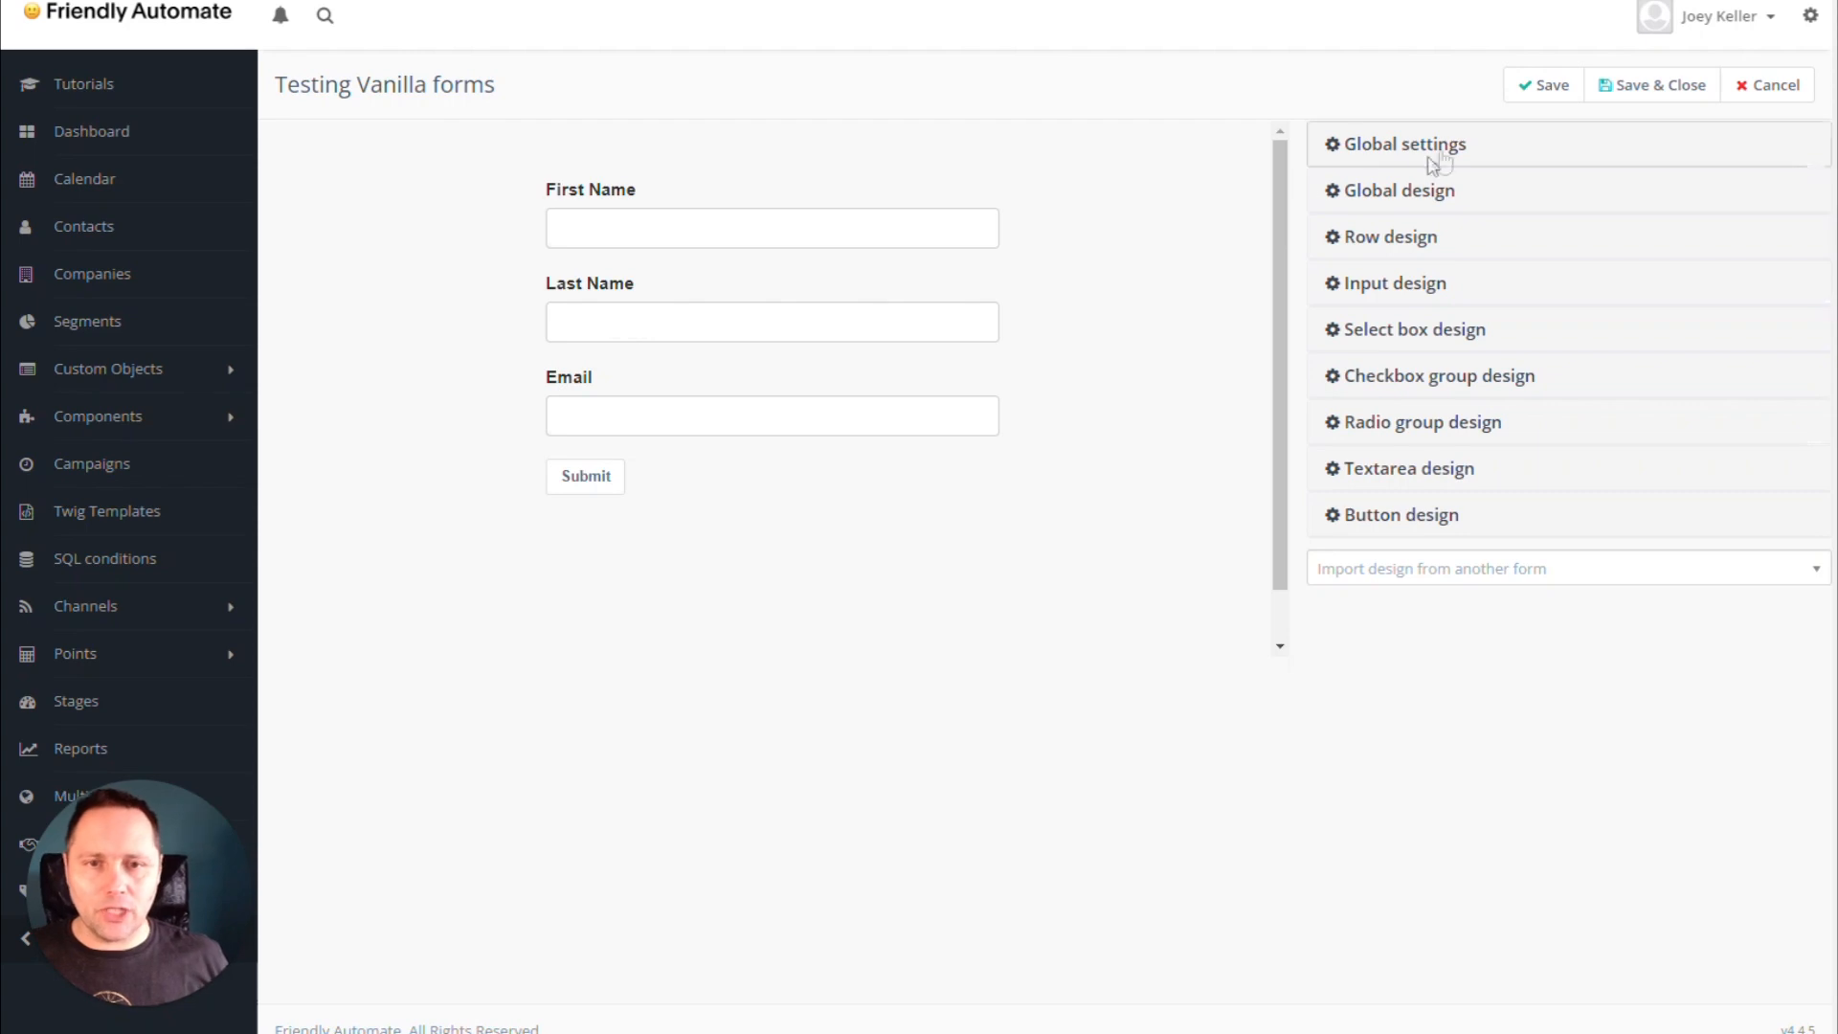
# In Global design, give the form background colour 190094 with white (ffffff) text.
pyautogui.click(1400, 143)
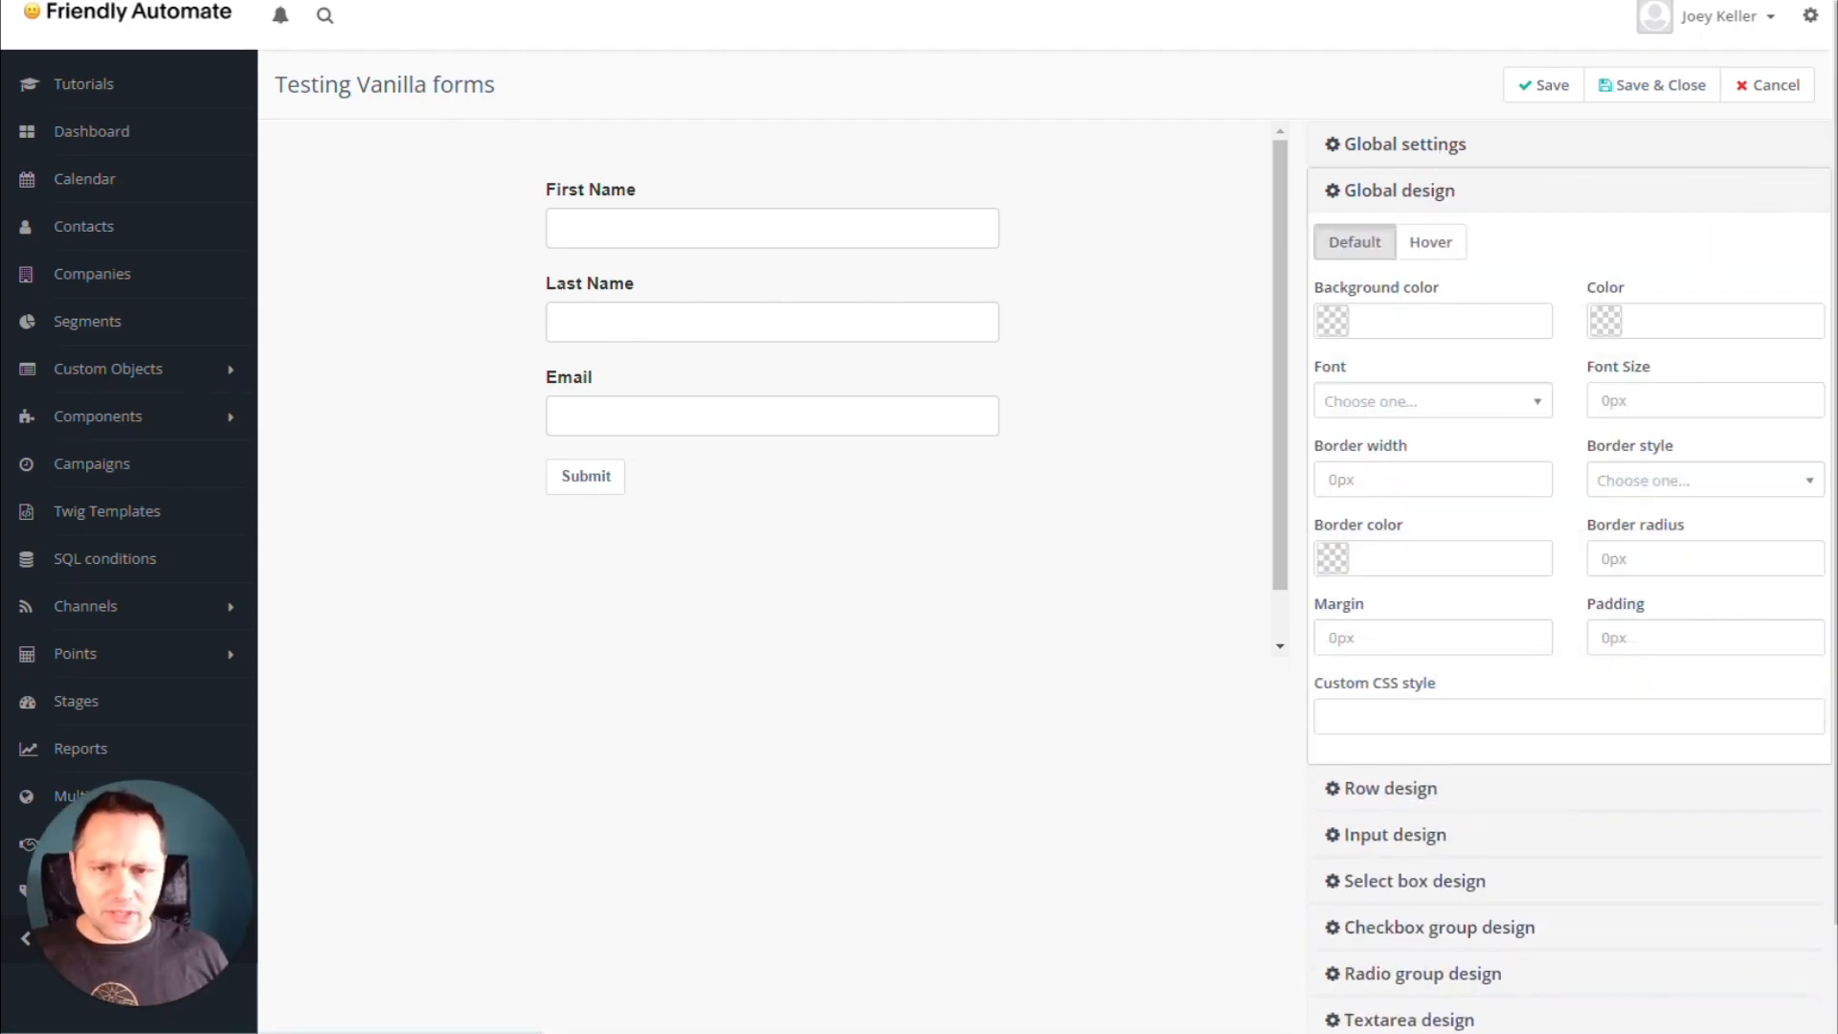
pyautogui.click(1433, 320)
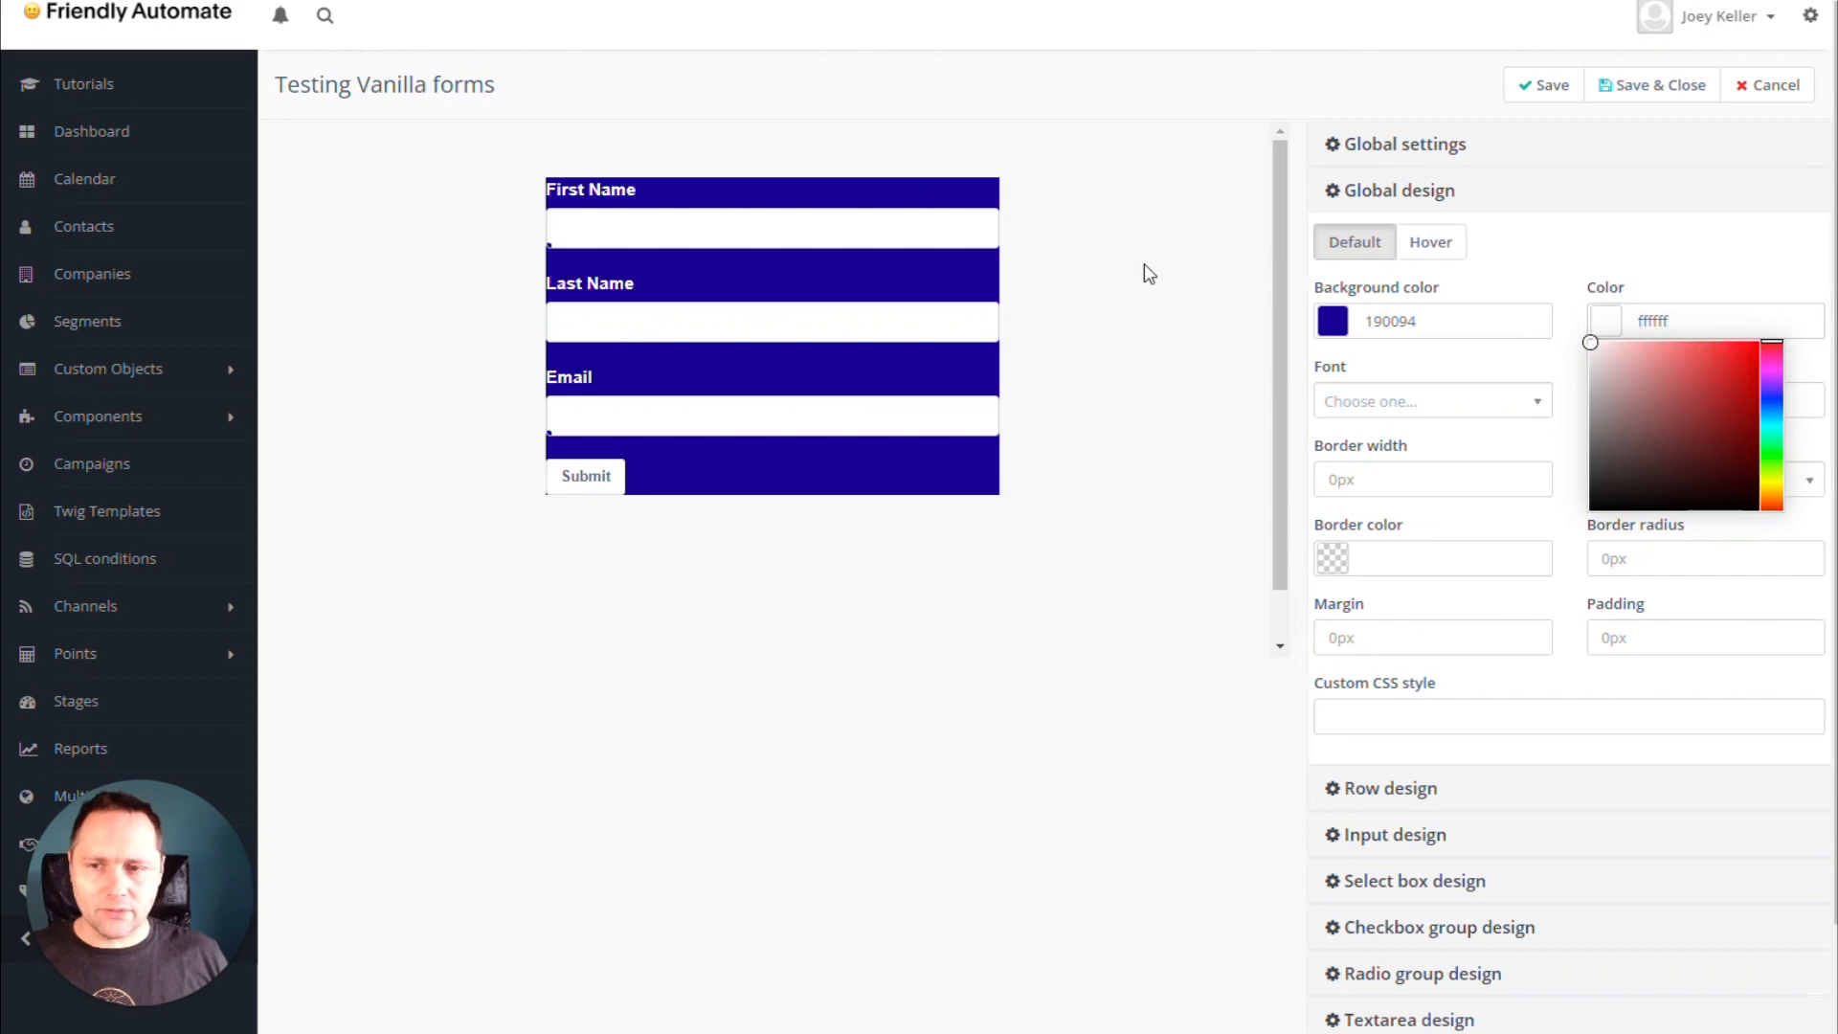
pyautogui.moveTo(1593, 678)
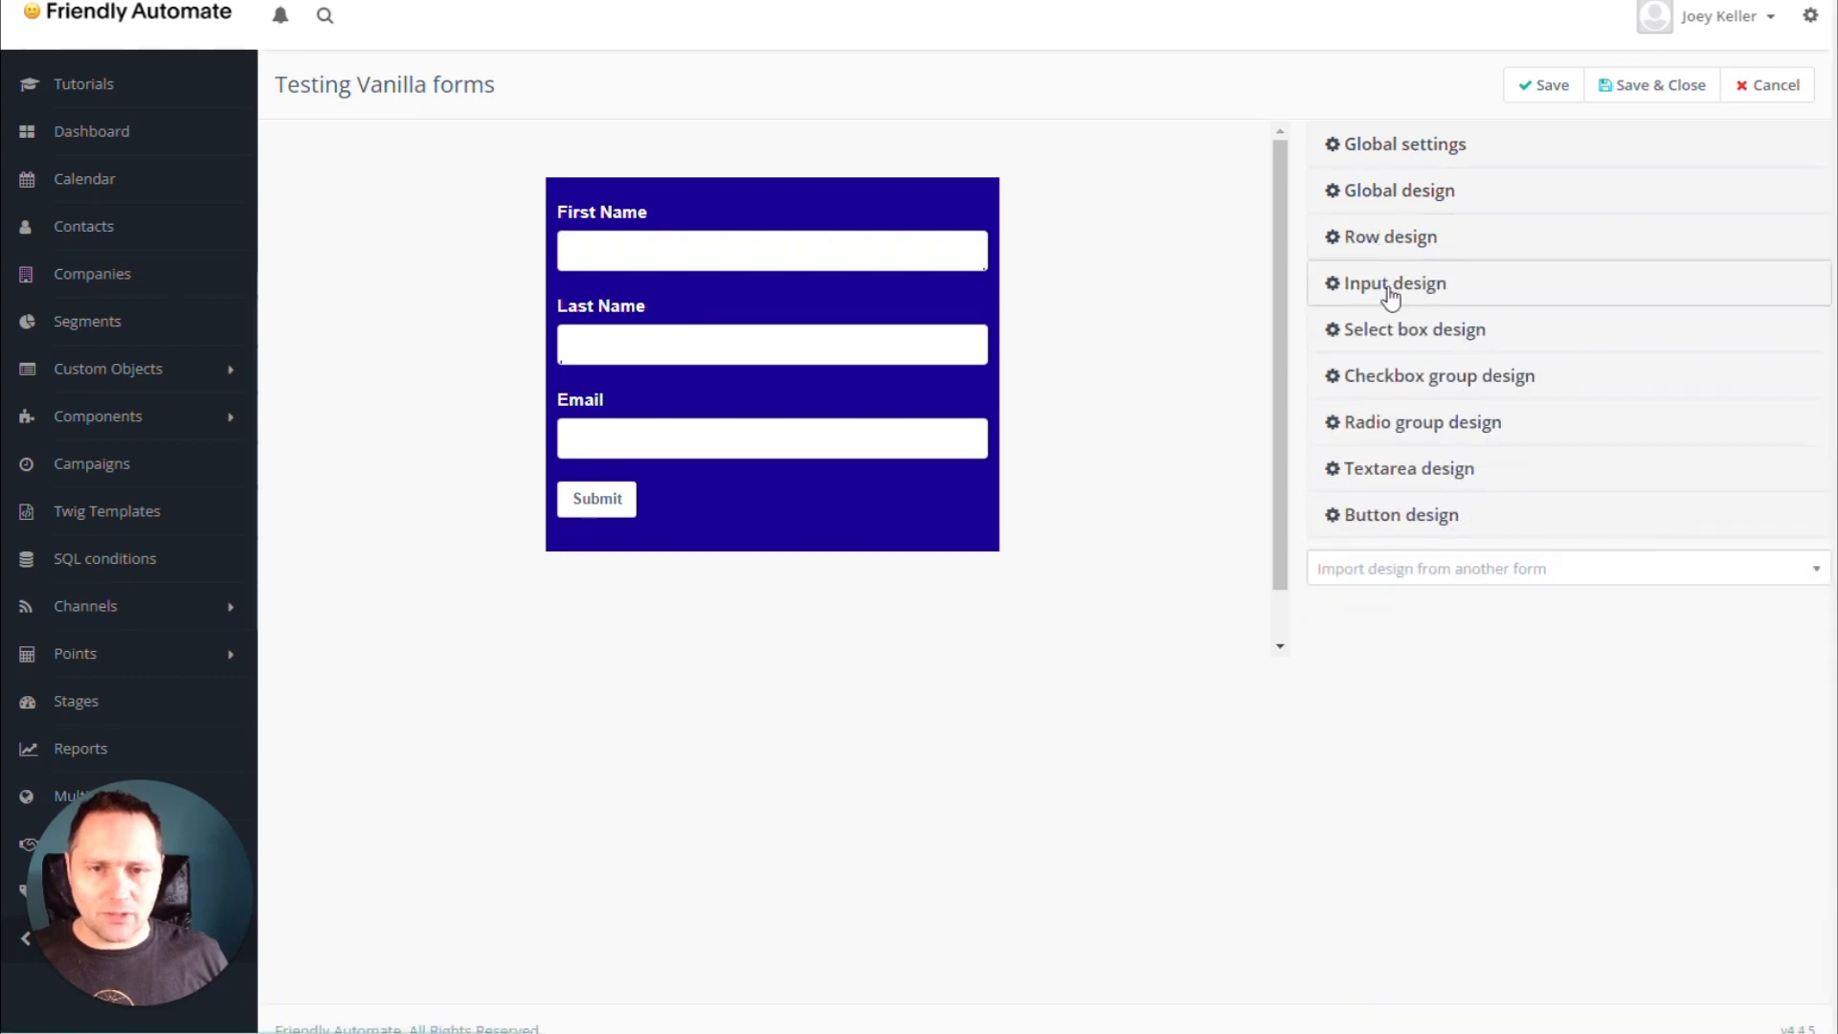
# Set input fields to background 919191 with white text, plus a red ff0000 hover background.
pyautogui.click(1391, 282)
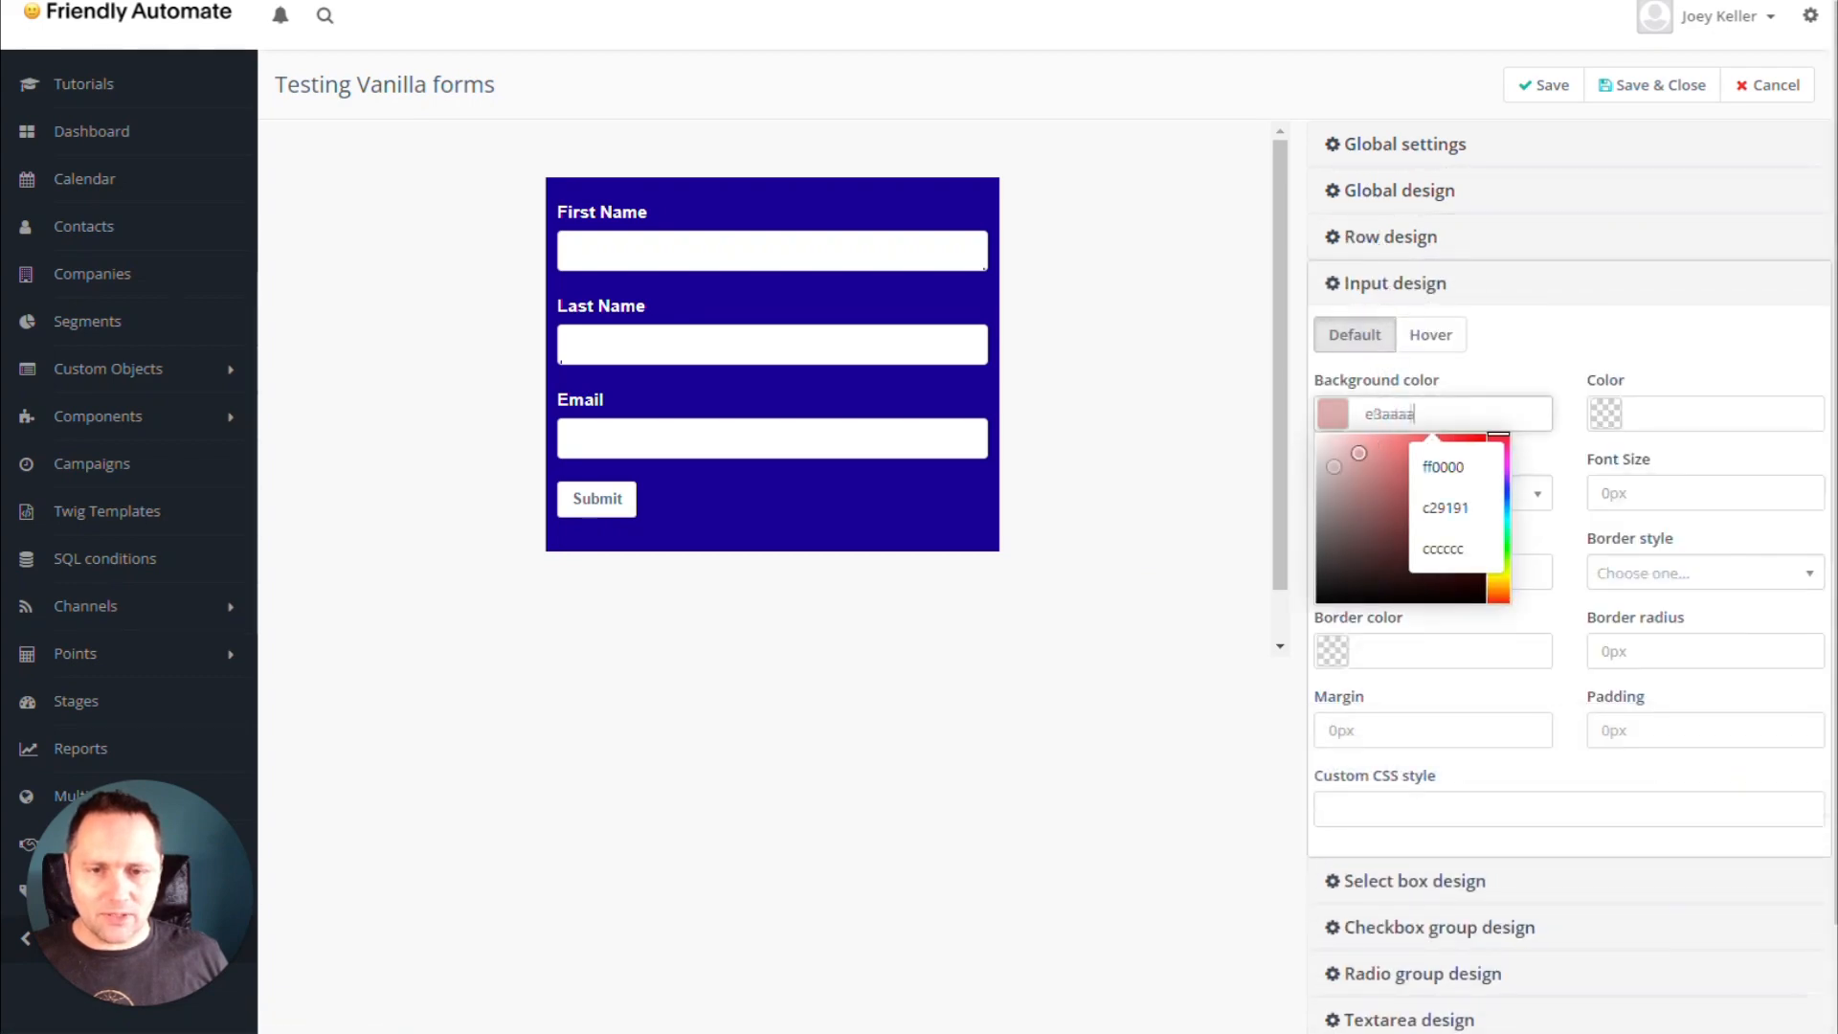
pyautogui.click(1317, 460)
pyautogui.write('ffffff')
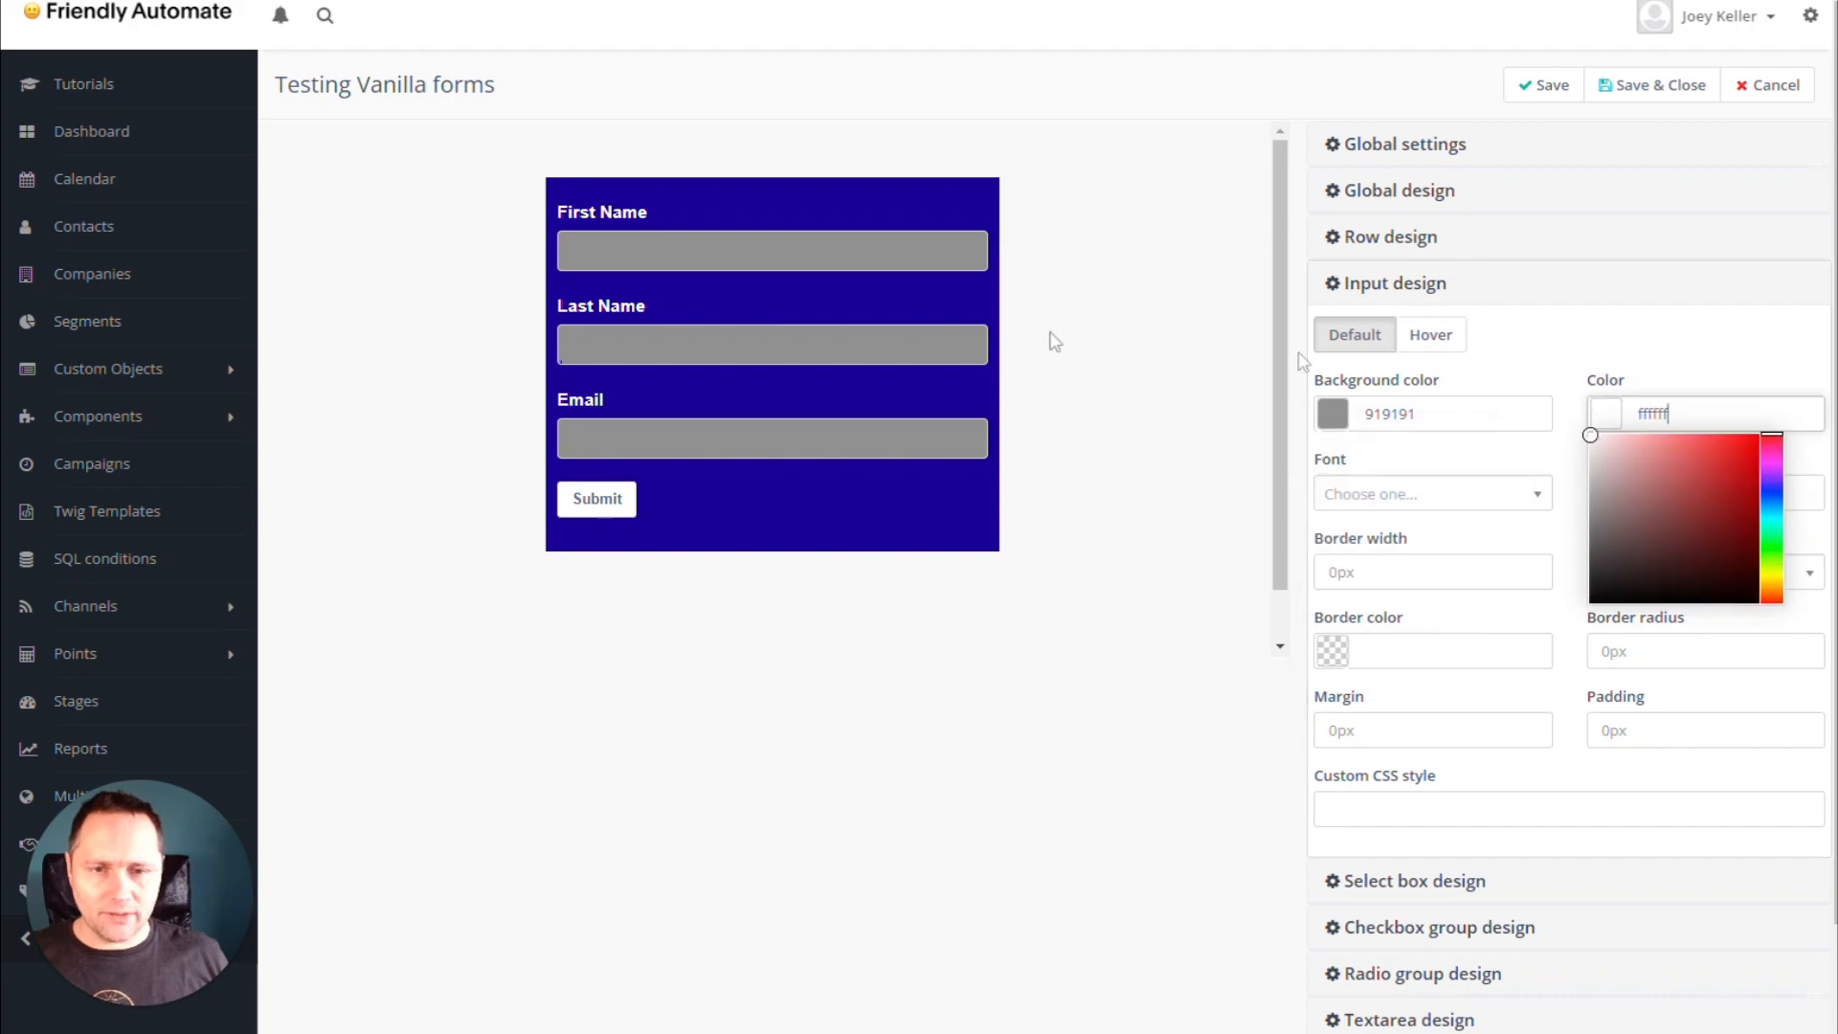
pyautogui.write('asdsadssa')
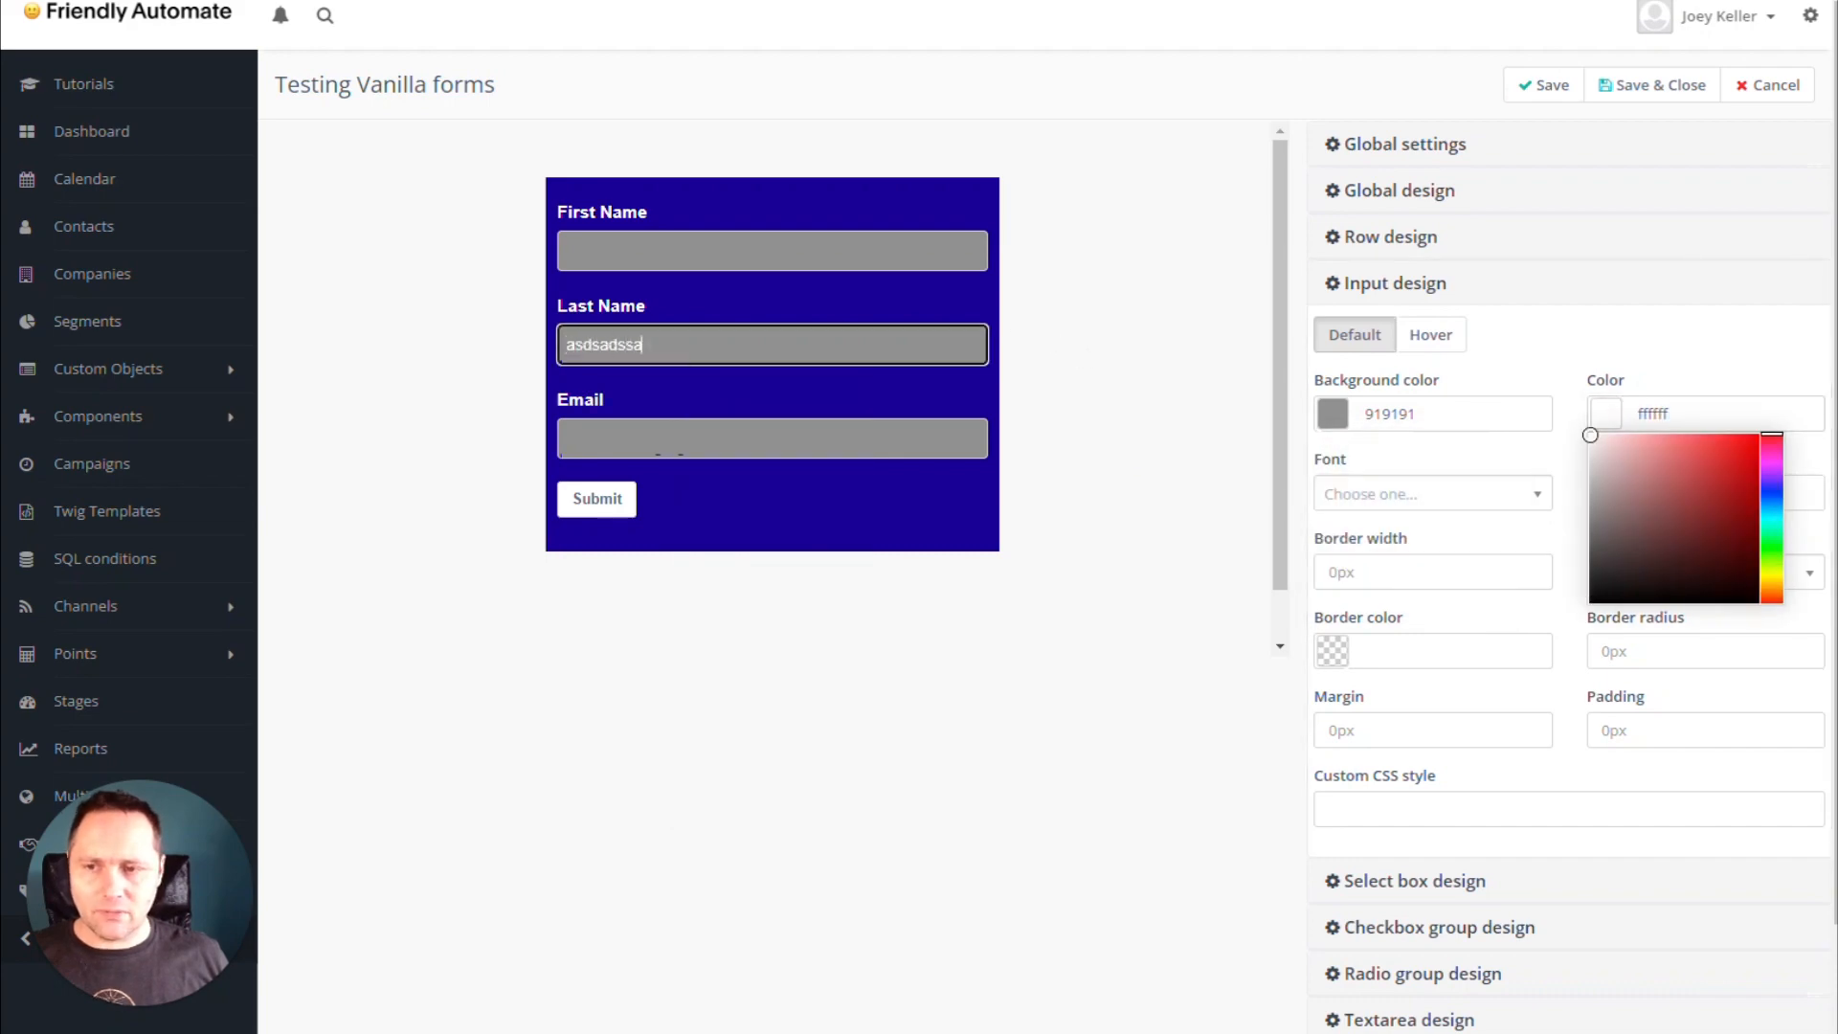
pyautogui.write('d')
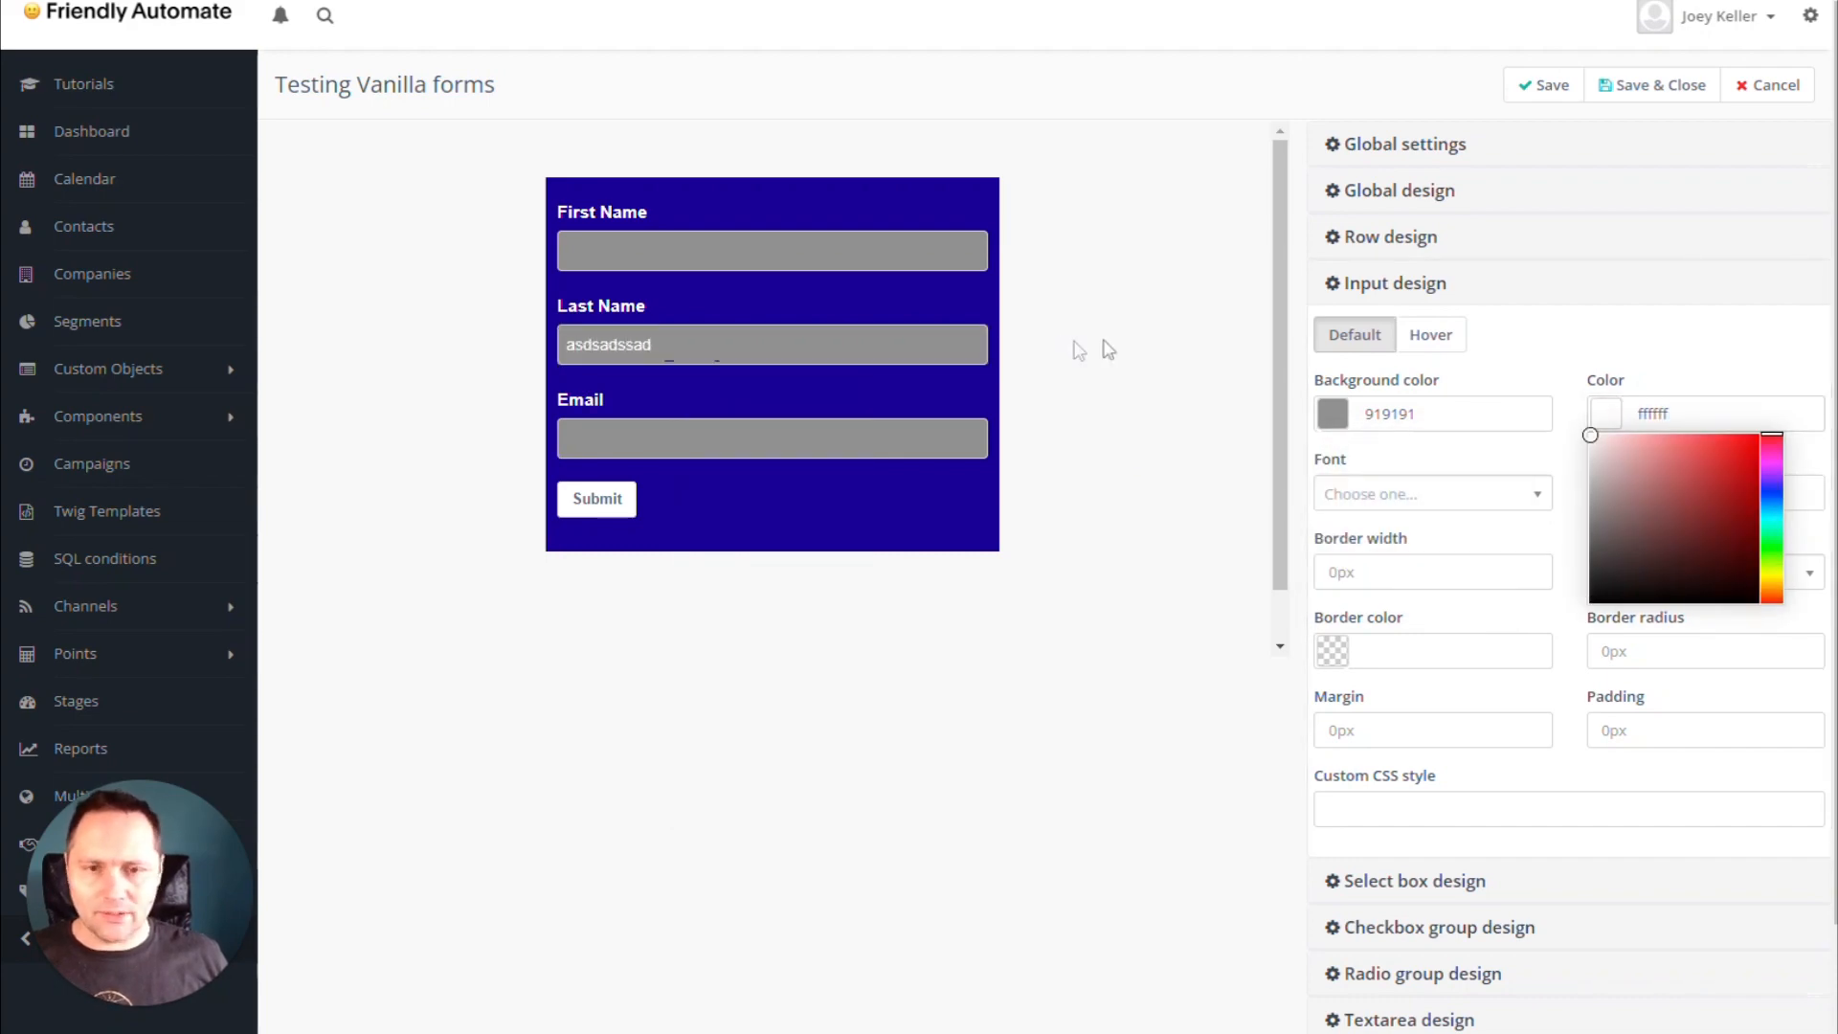
pyautogui.click(1429, 334)
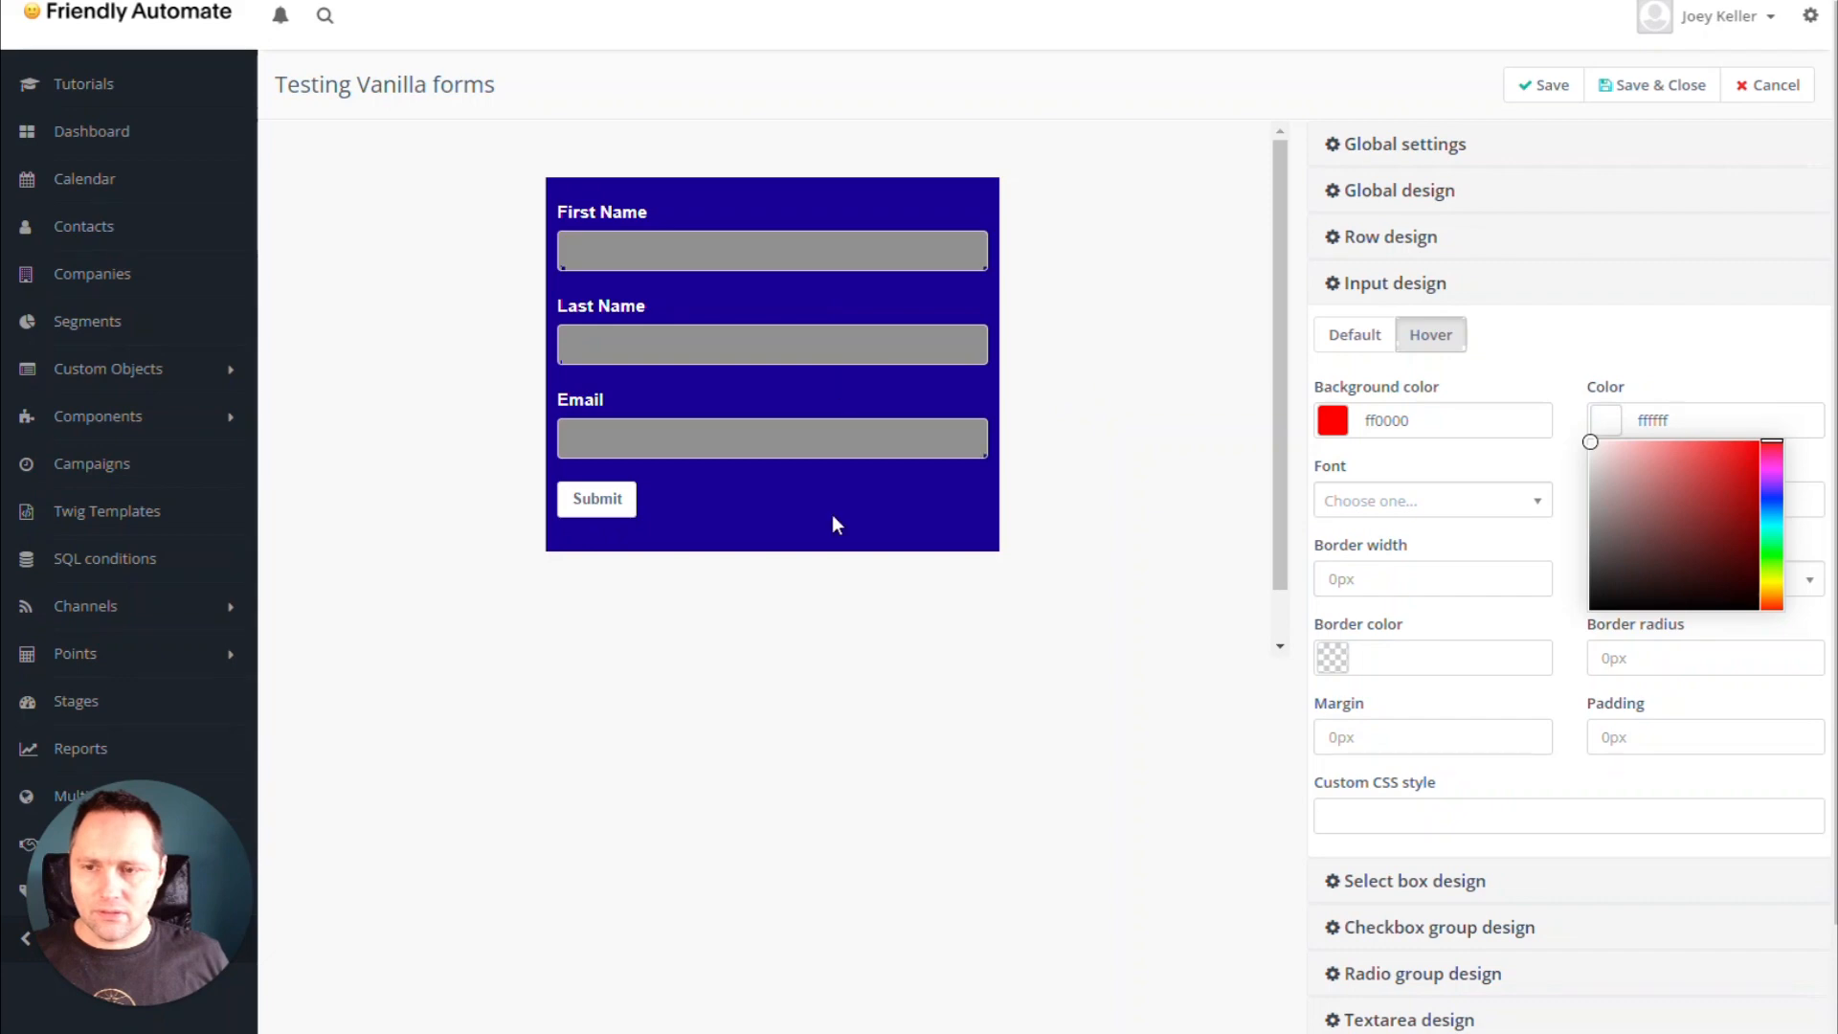
pyautogui.click(1390, 283)
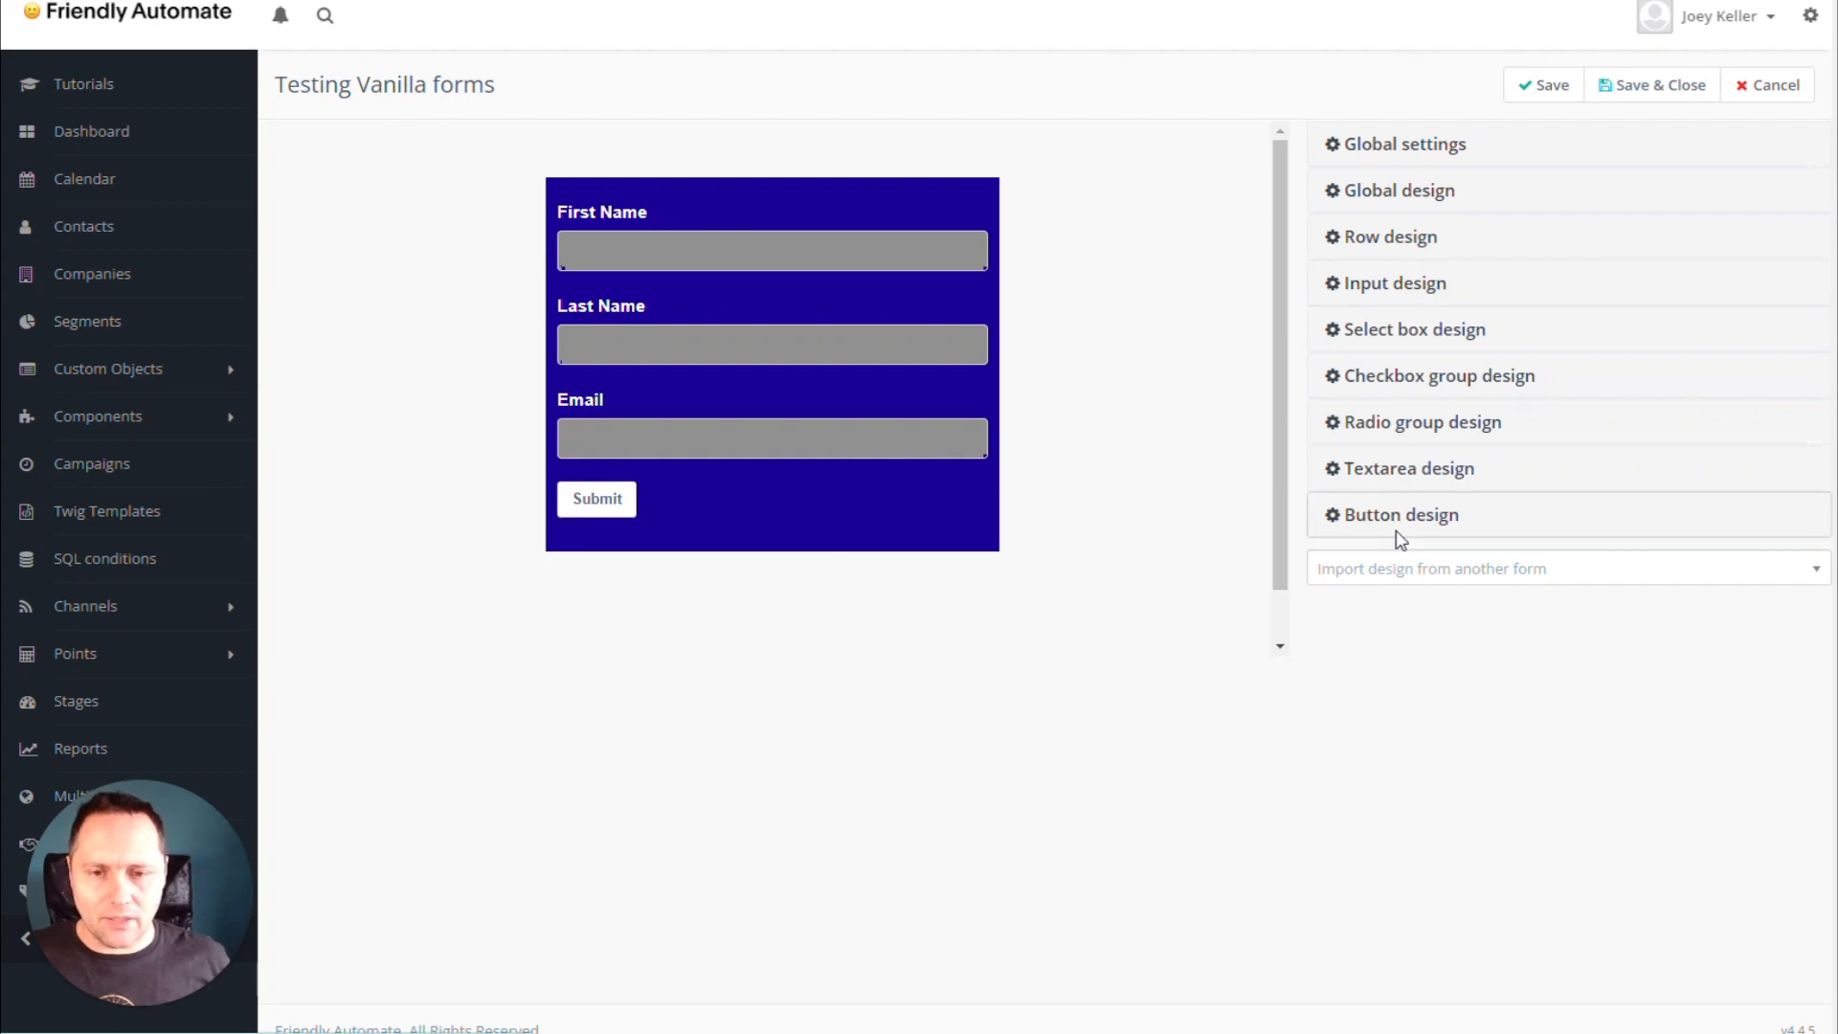
# Give the Submit button background eaff00, 10px padding and 20px border radius.
pyautogui.click(1398, 513)
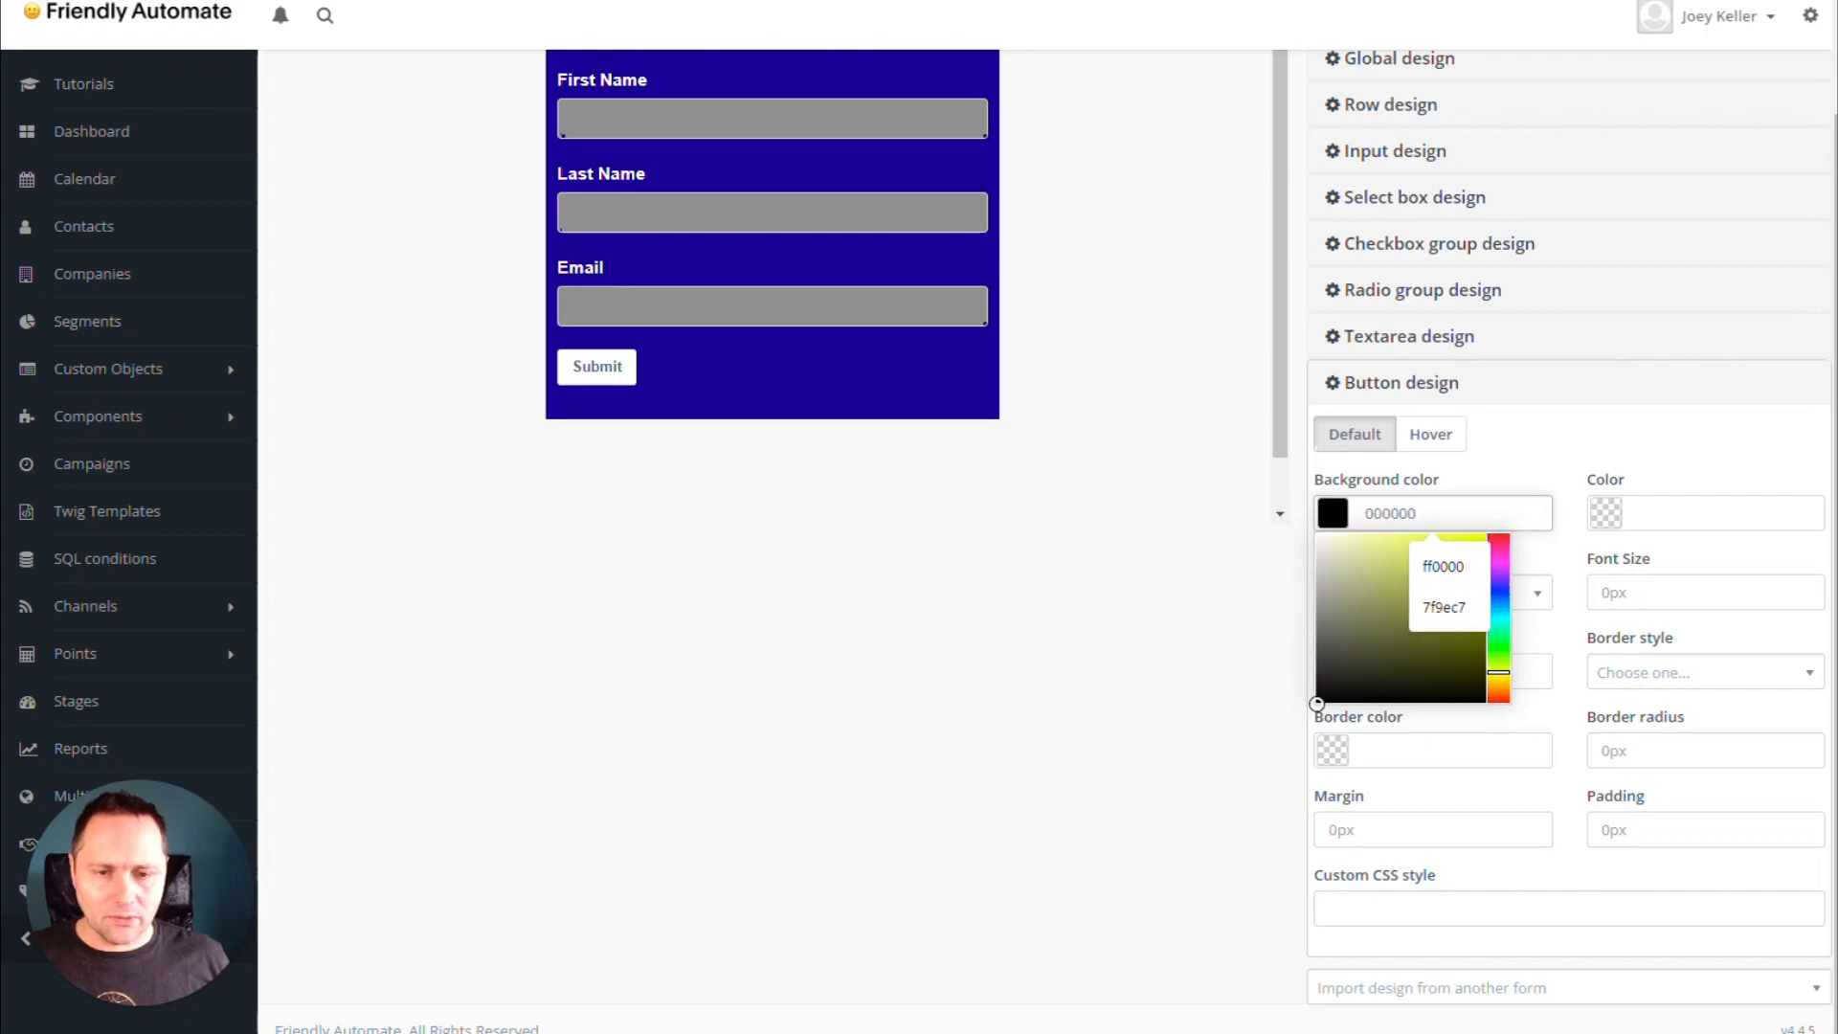
pyautogui.click(1488, 533)
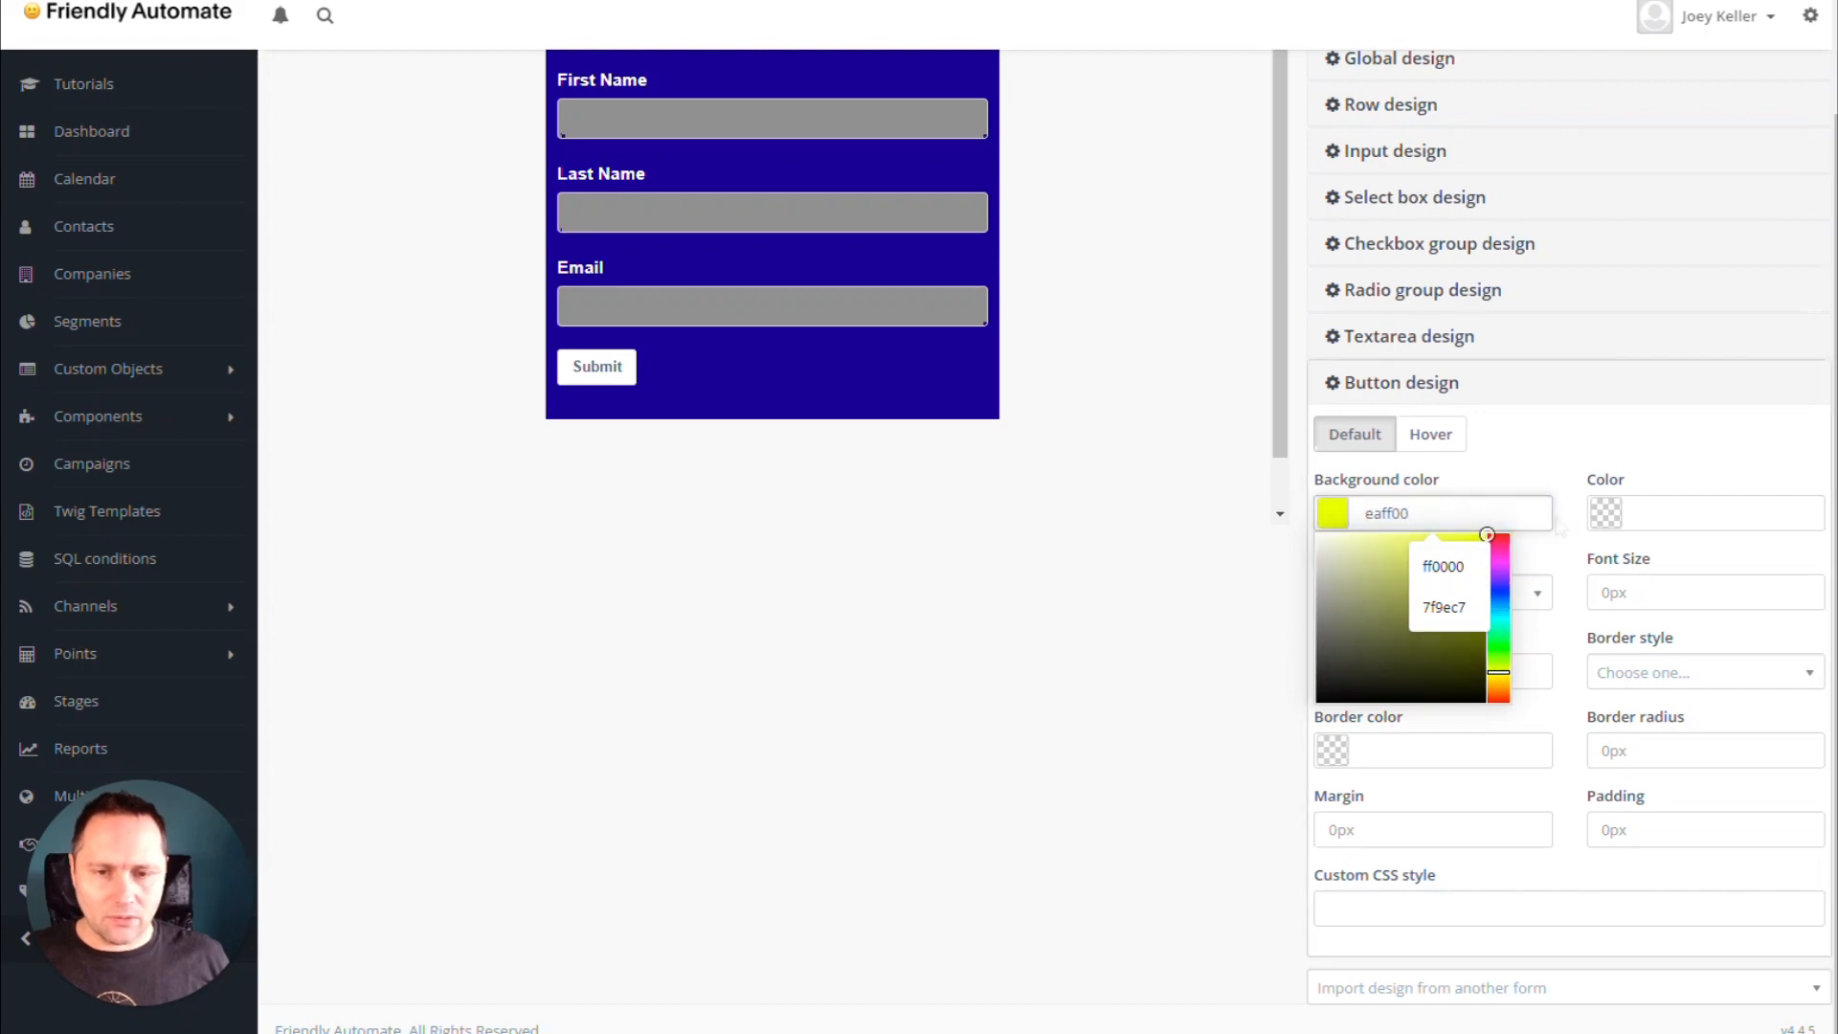
pyautogui.click(961, 446)
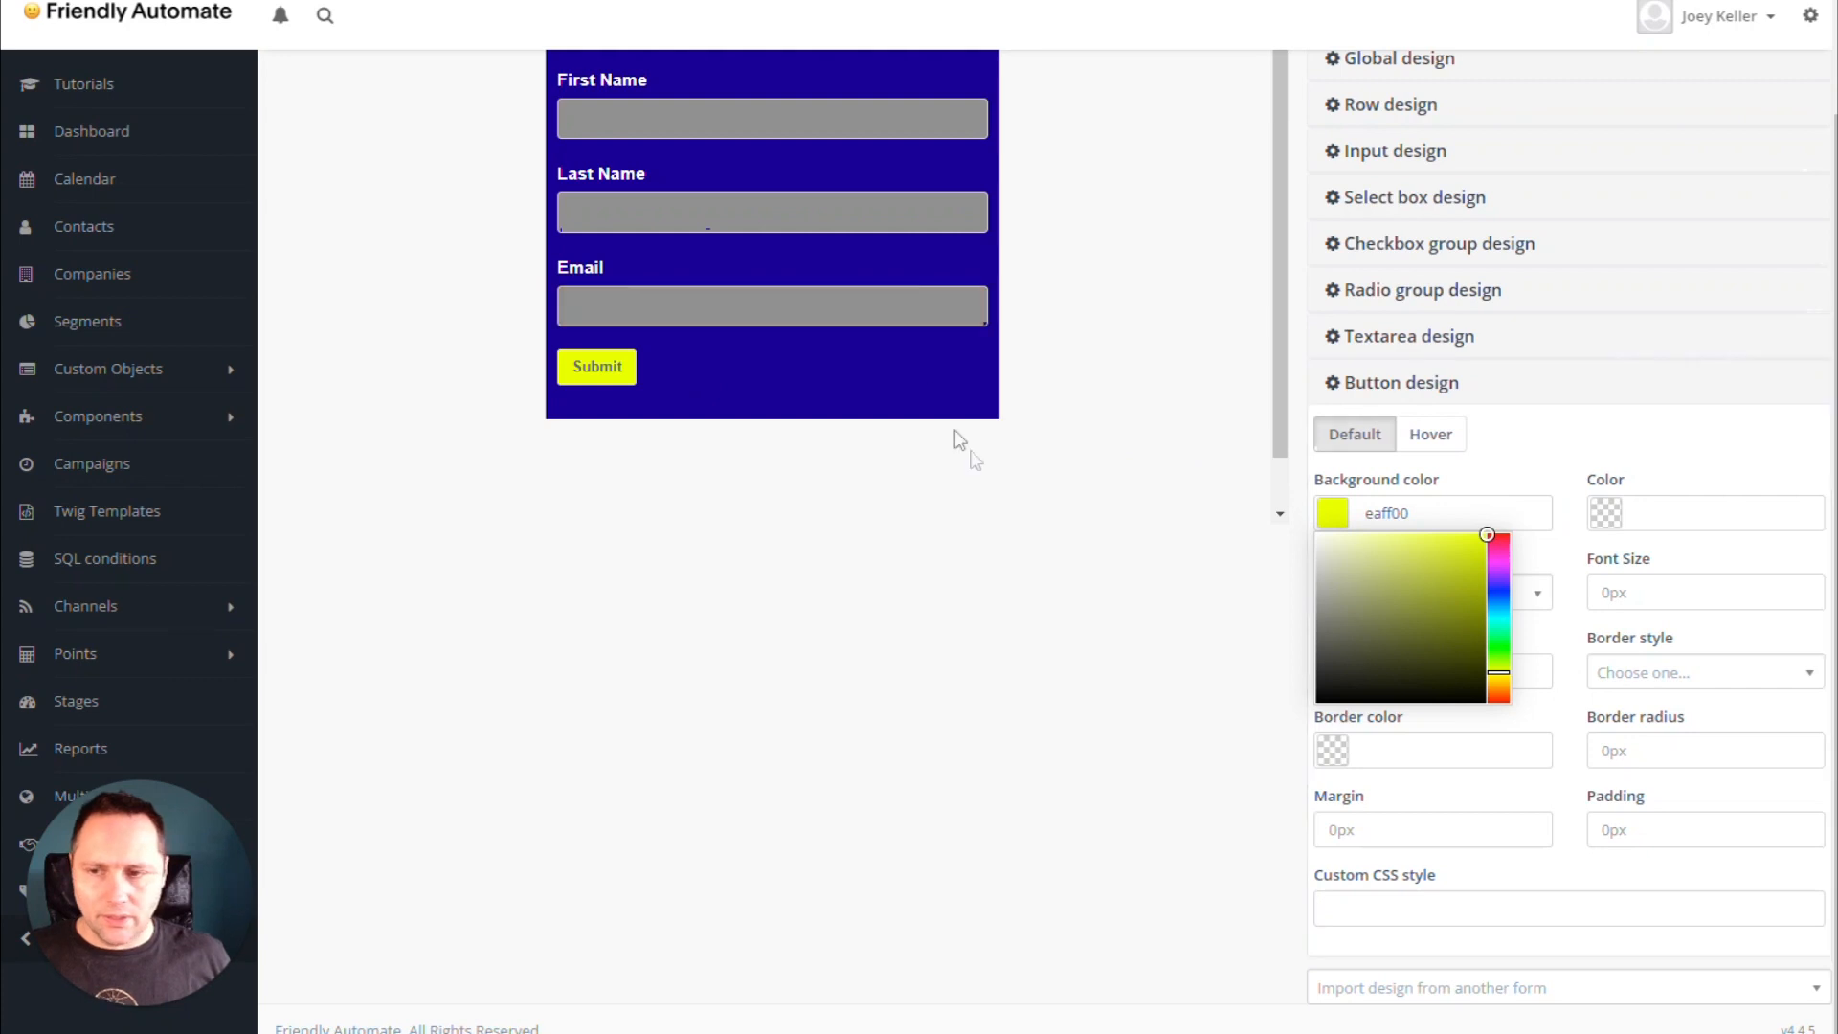
pyautogui.write('10px')
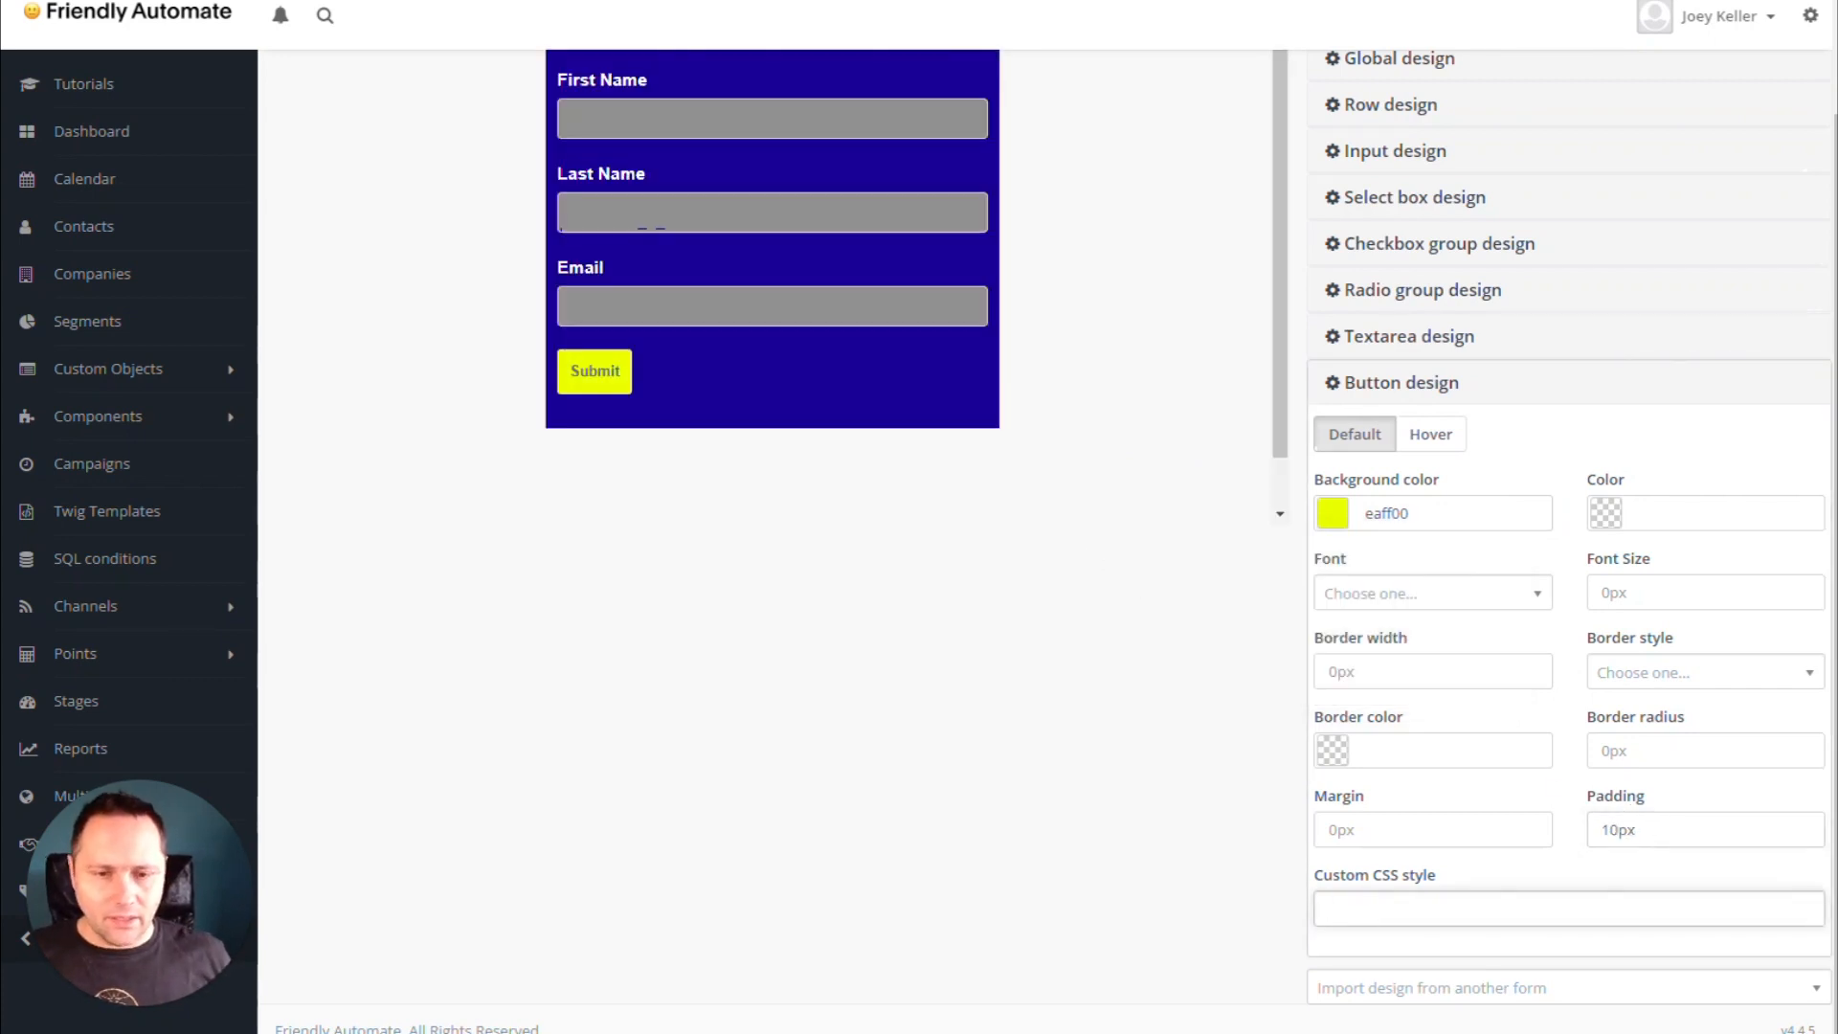
pyautogui.click(1704, 751)
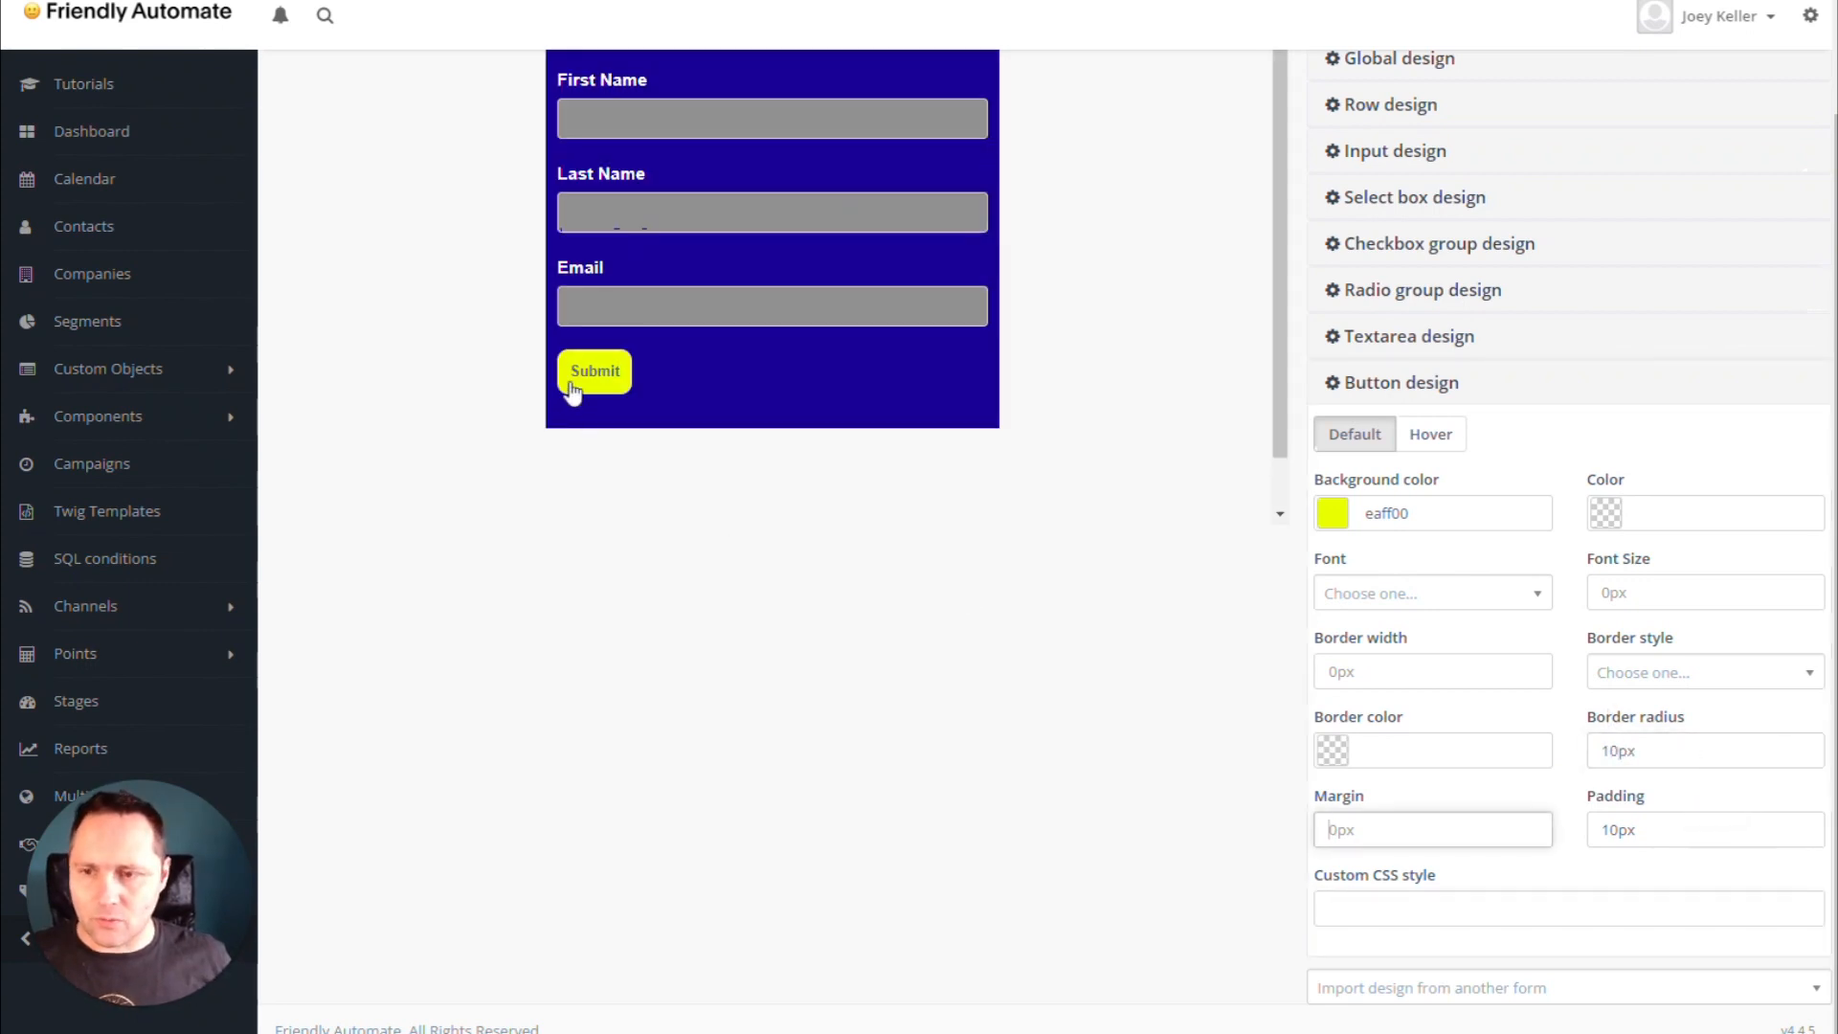
pyautogui.write('20px')
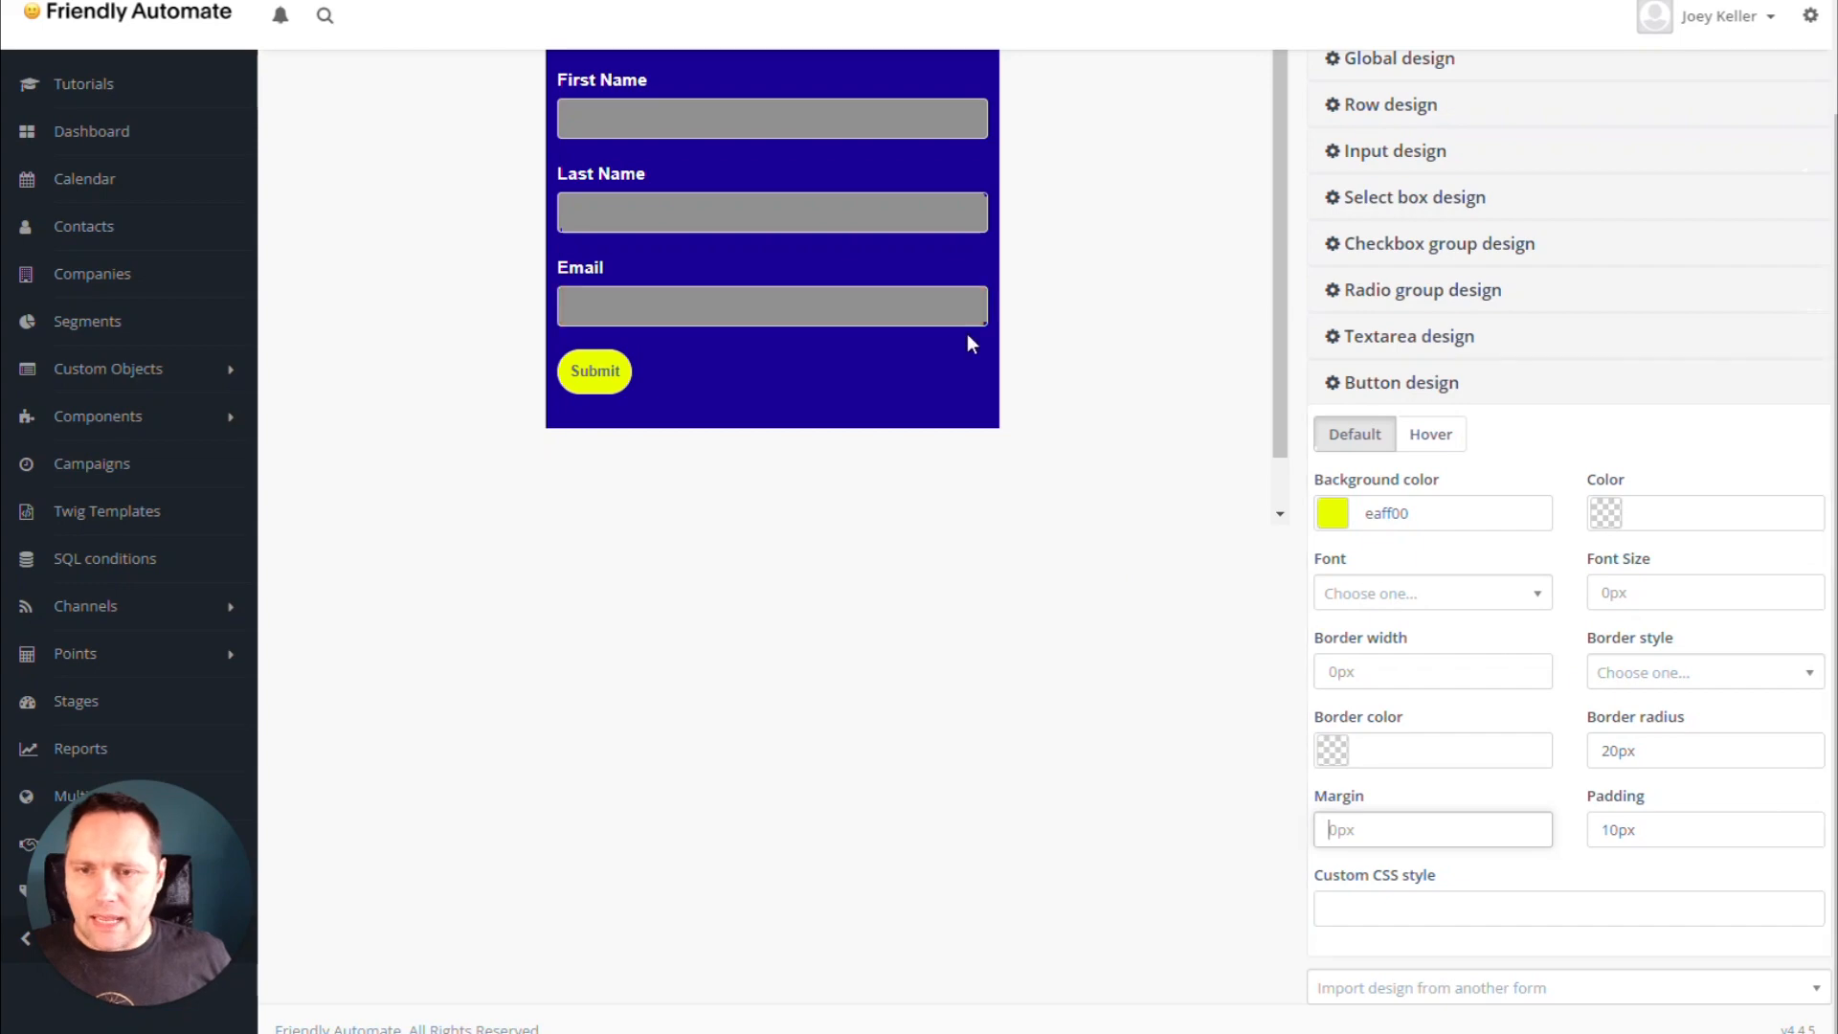
# Set the Submit button's font to Arial Black.
pyautogui.click(1431, 592)
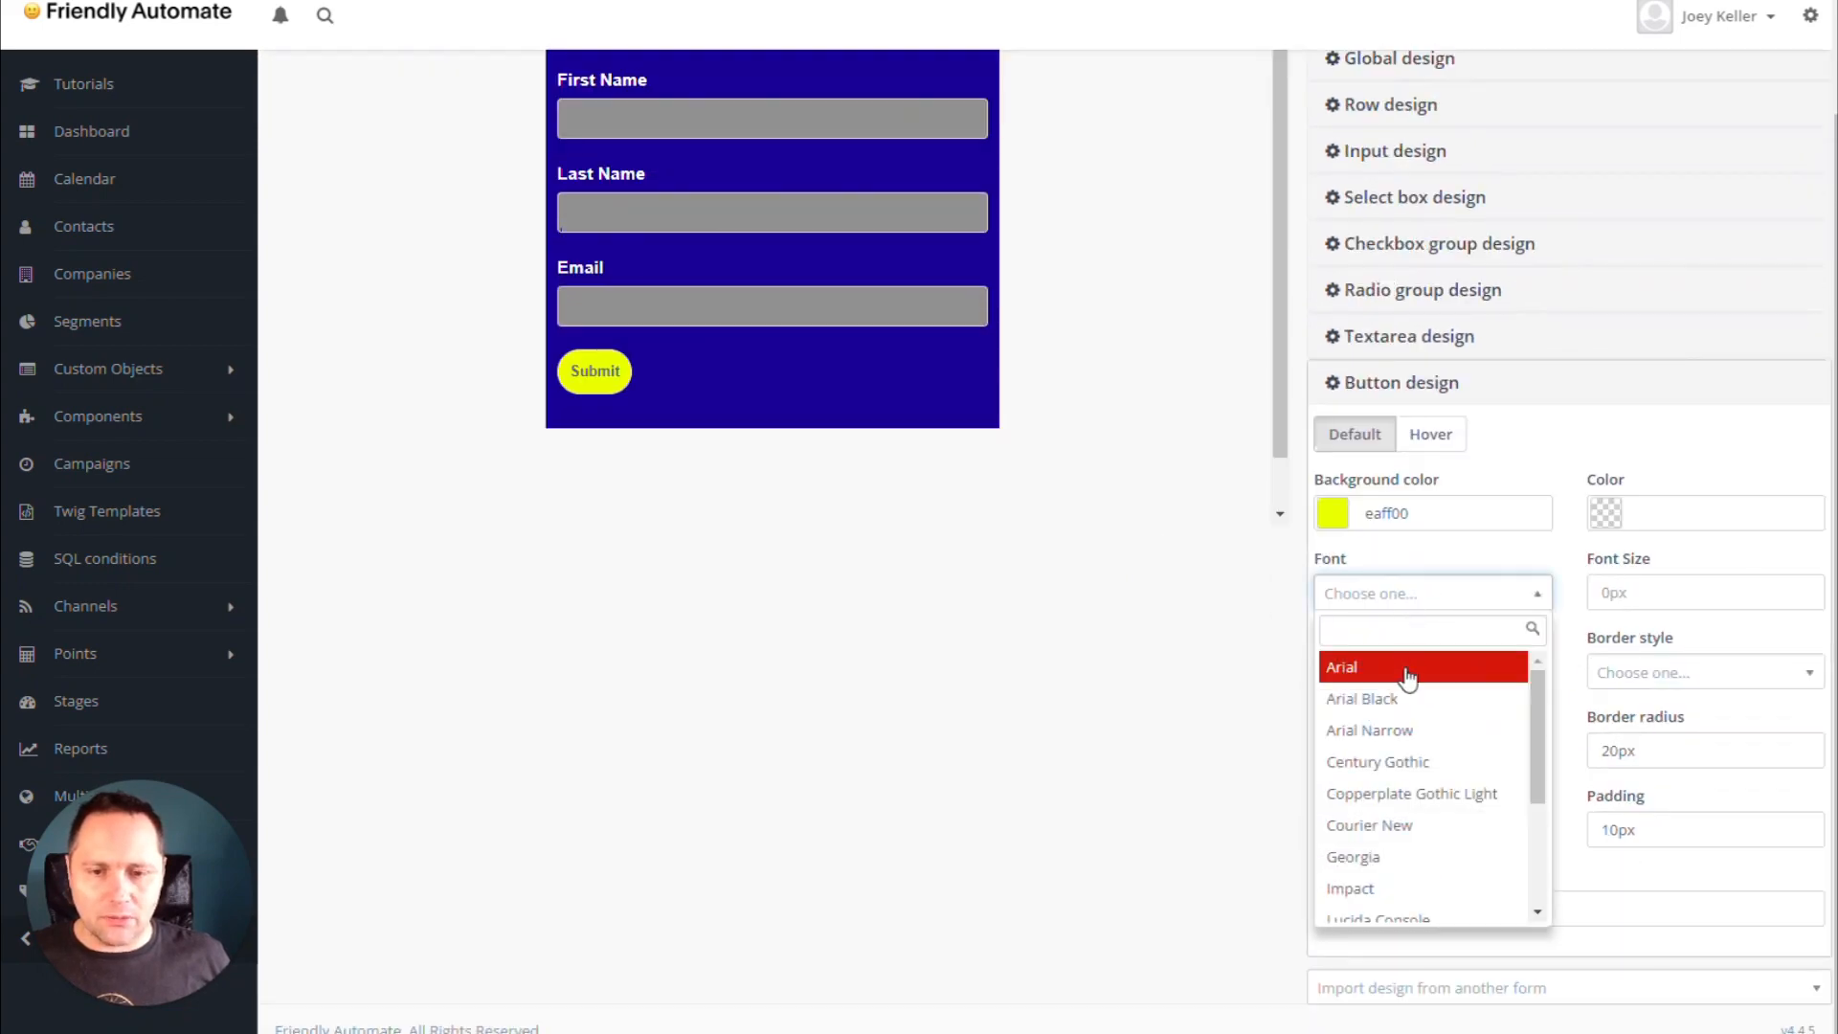
pyautogui.click(1362, 698)
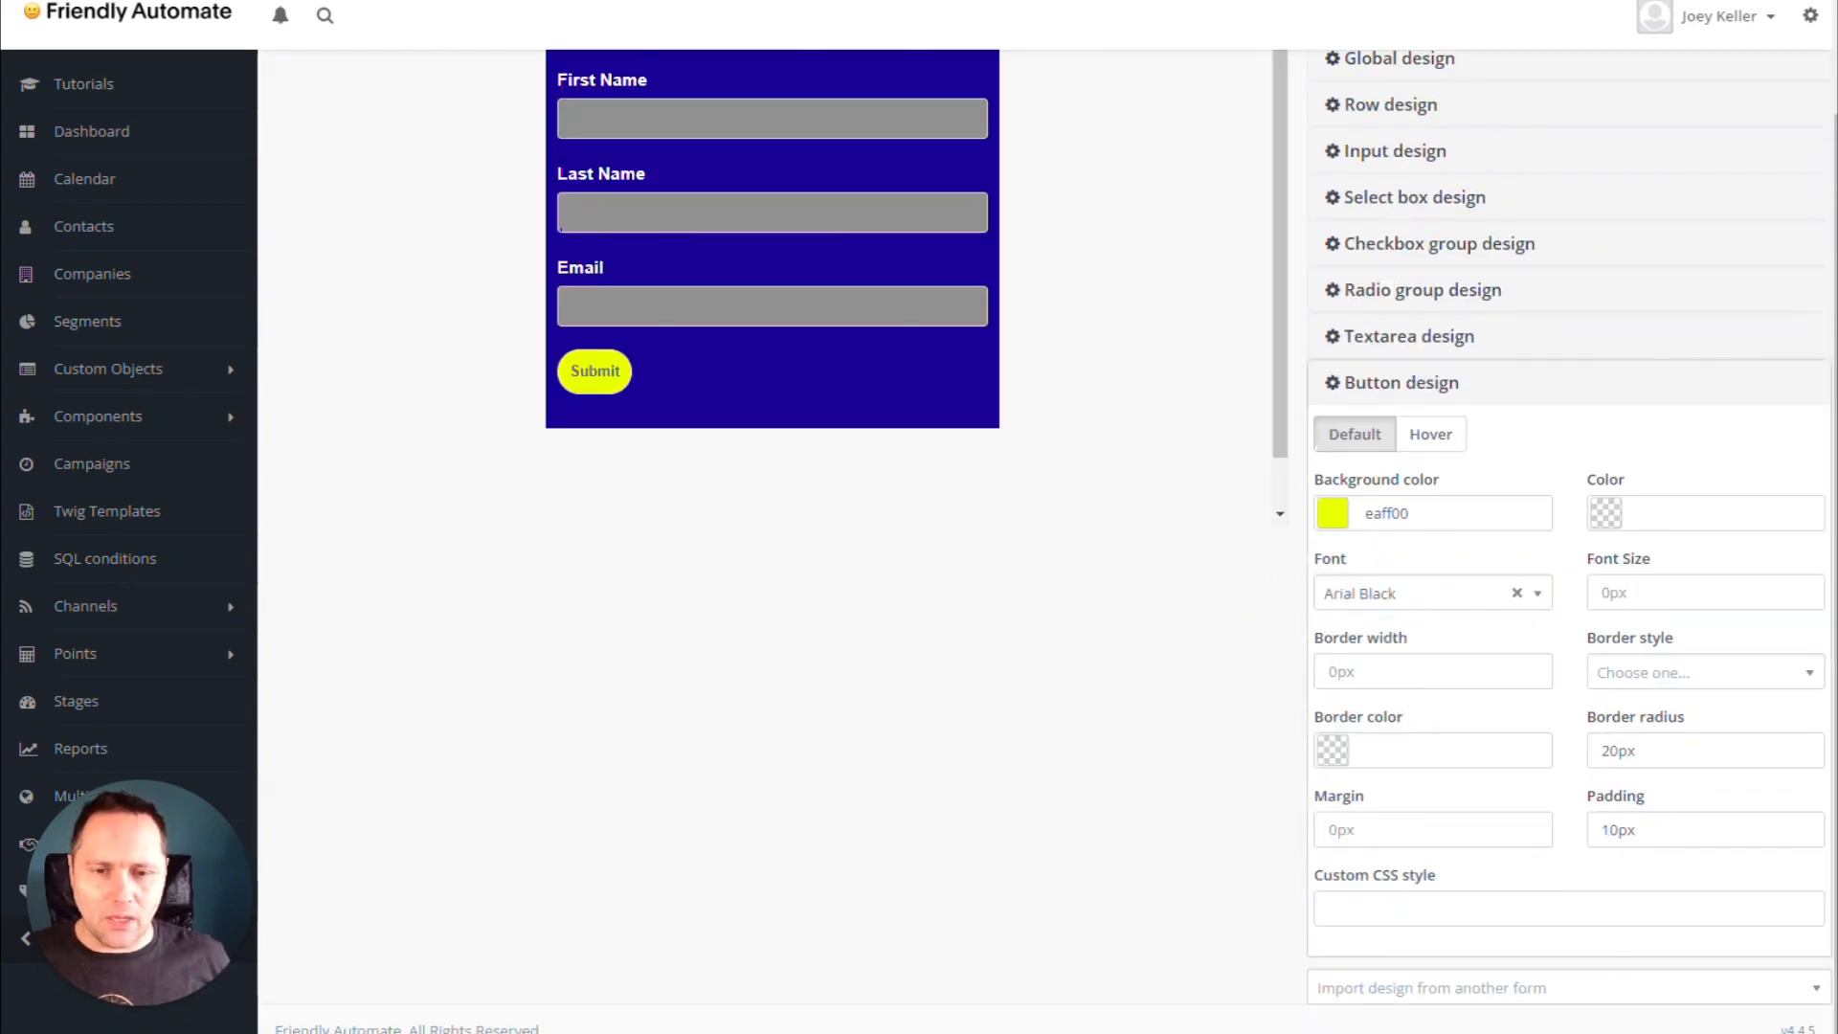
pyautogui.write('20px')
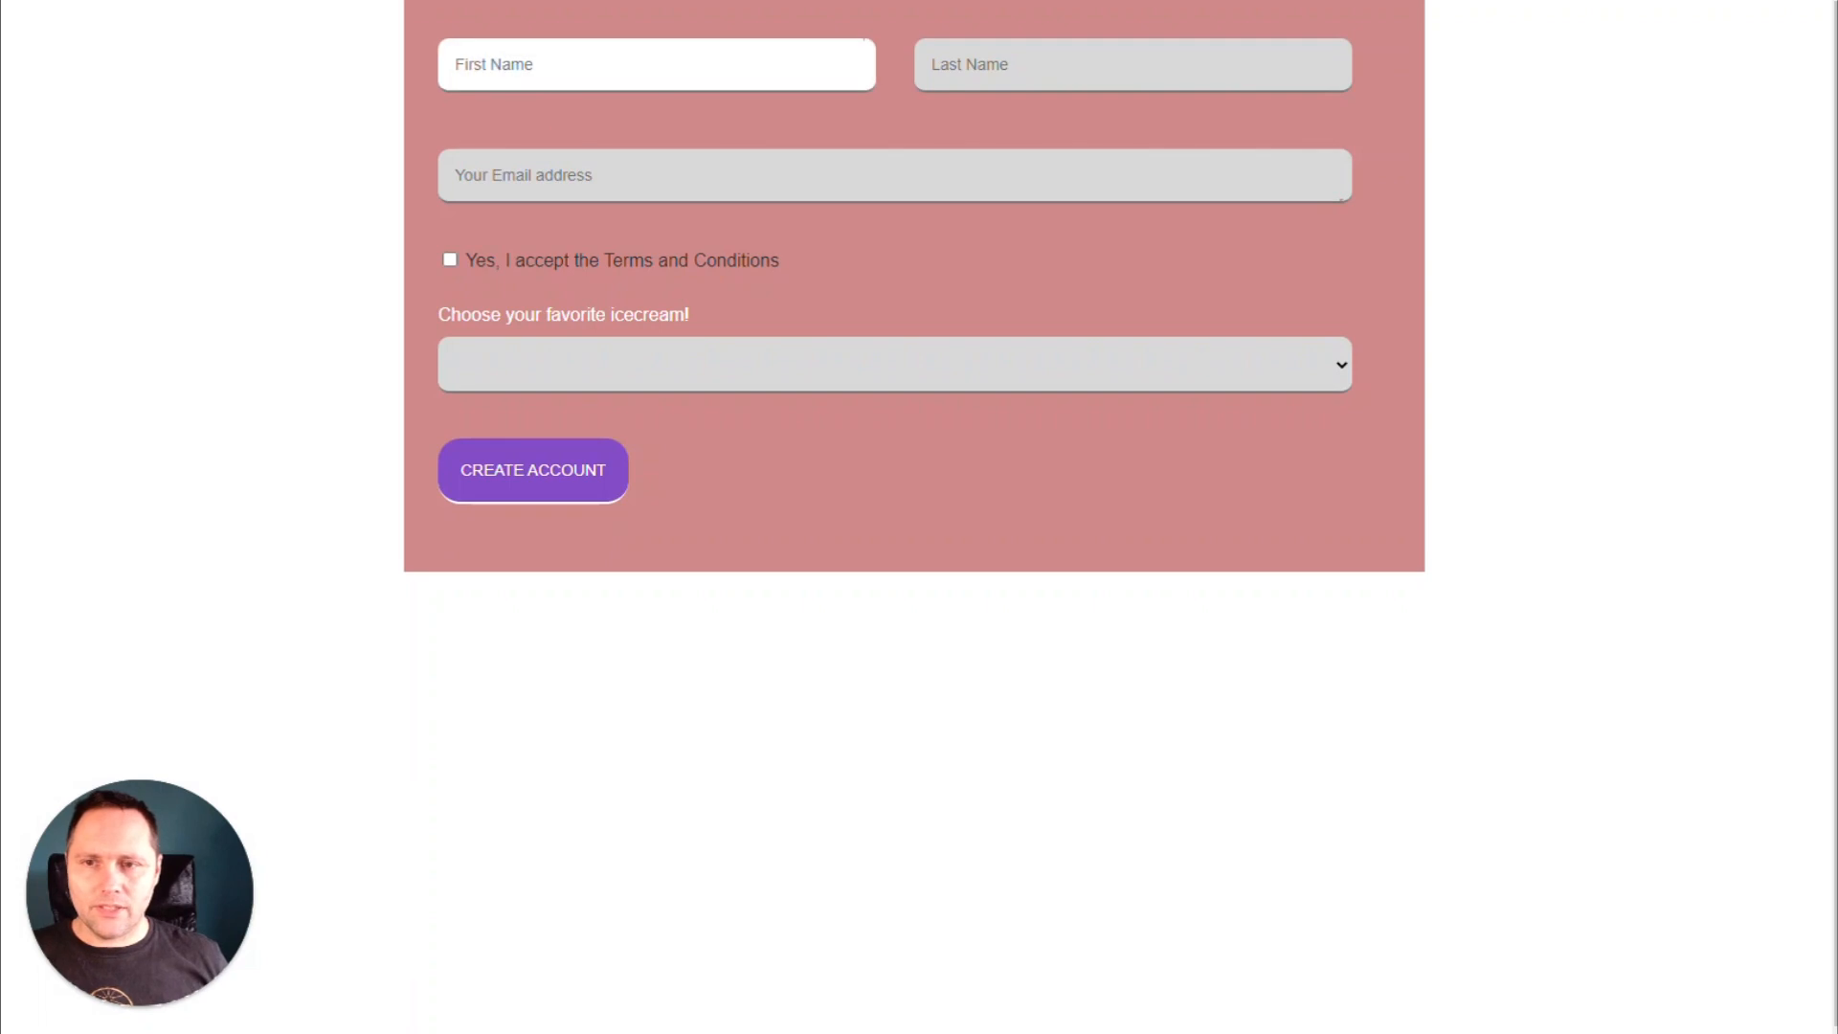
# Focus the Last Name field on the pink example form to show its focus styling.
pyautogui.click(1129, 64)
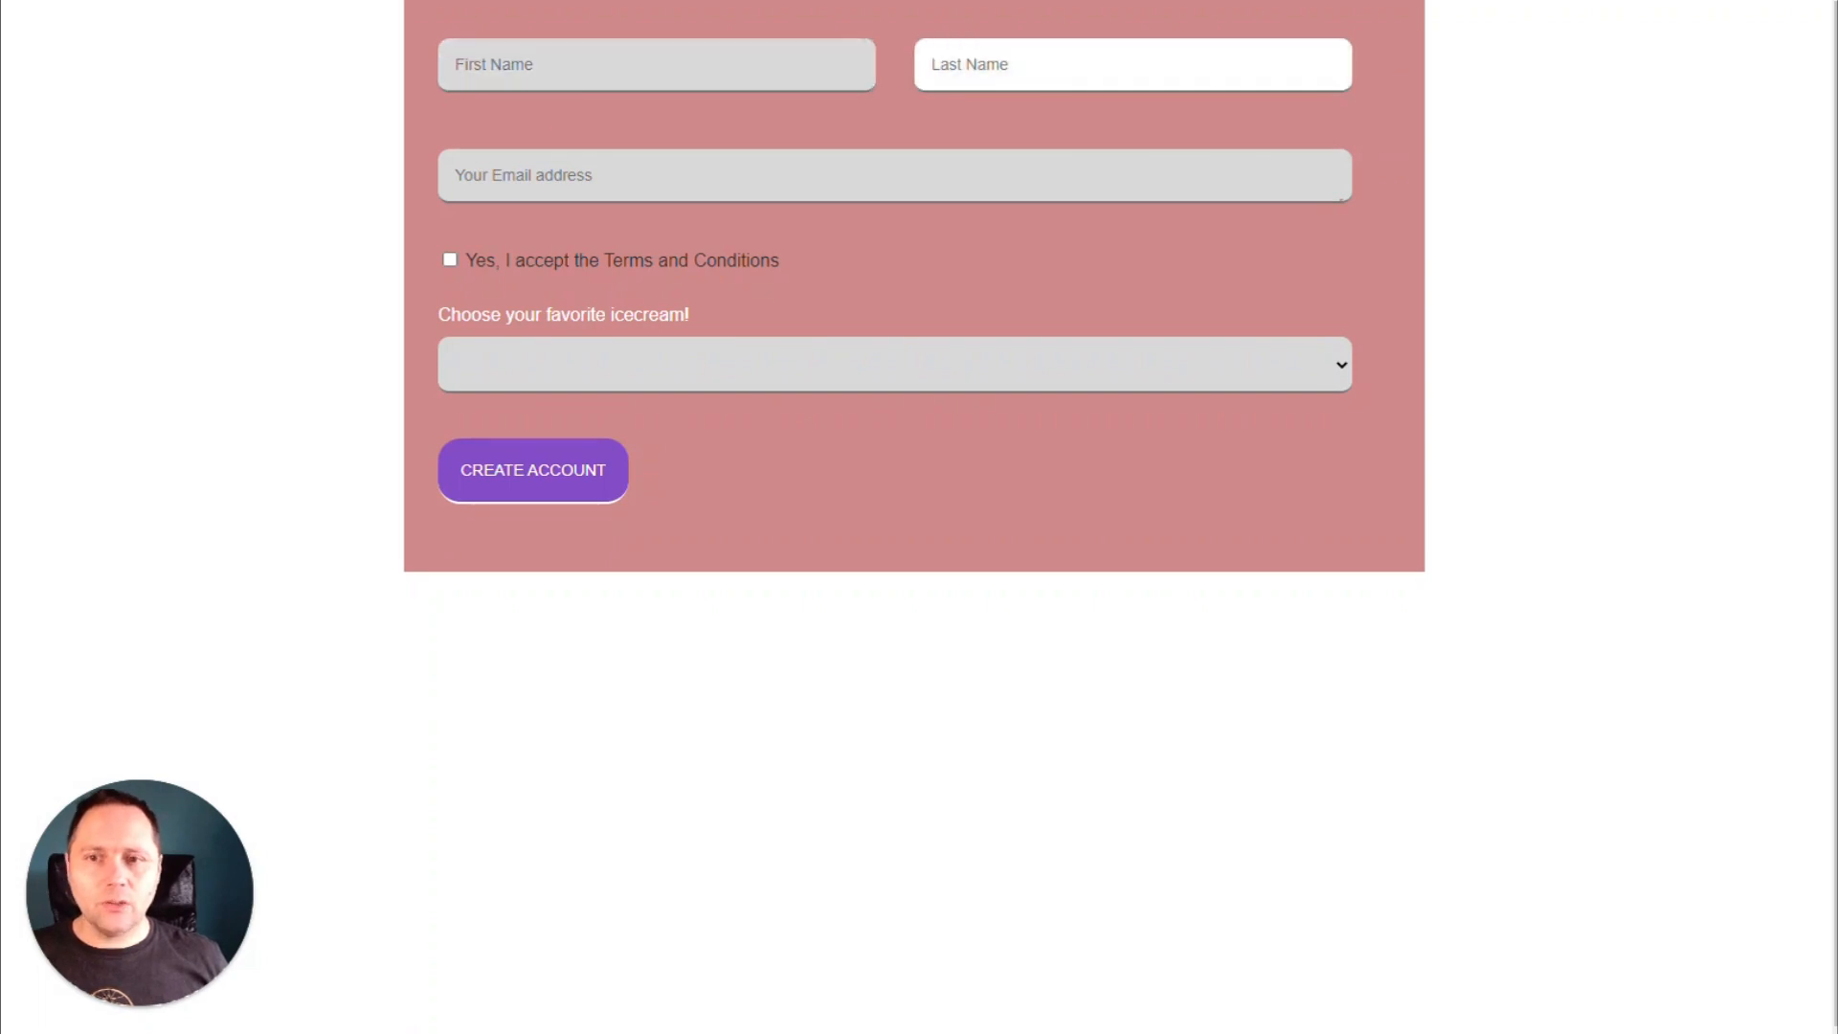